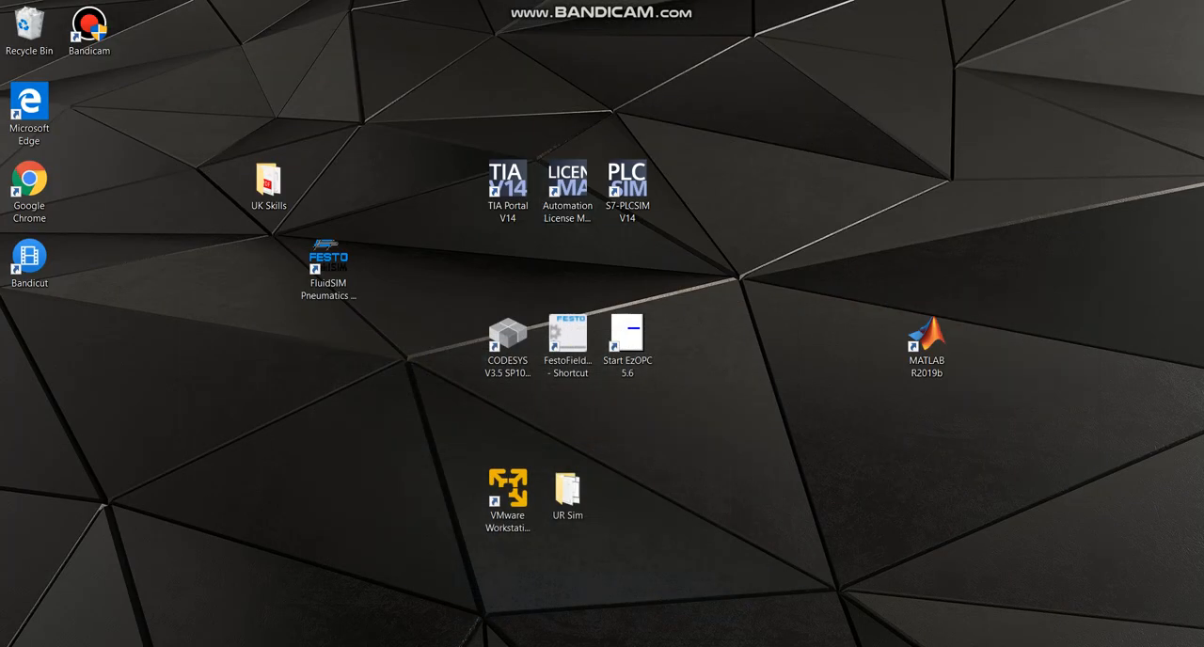
Step: Launch EzOPC 5.6 from its desktop shortcut and reposition its window
{"action": "left_click", "coordinate": [507, 179]}
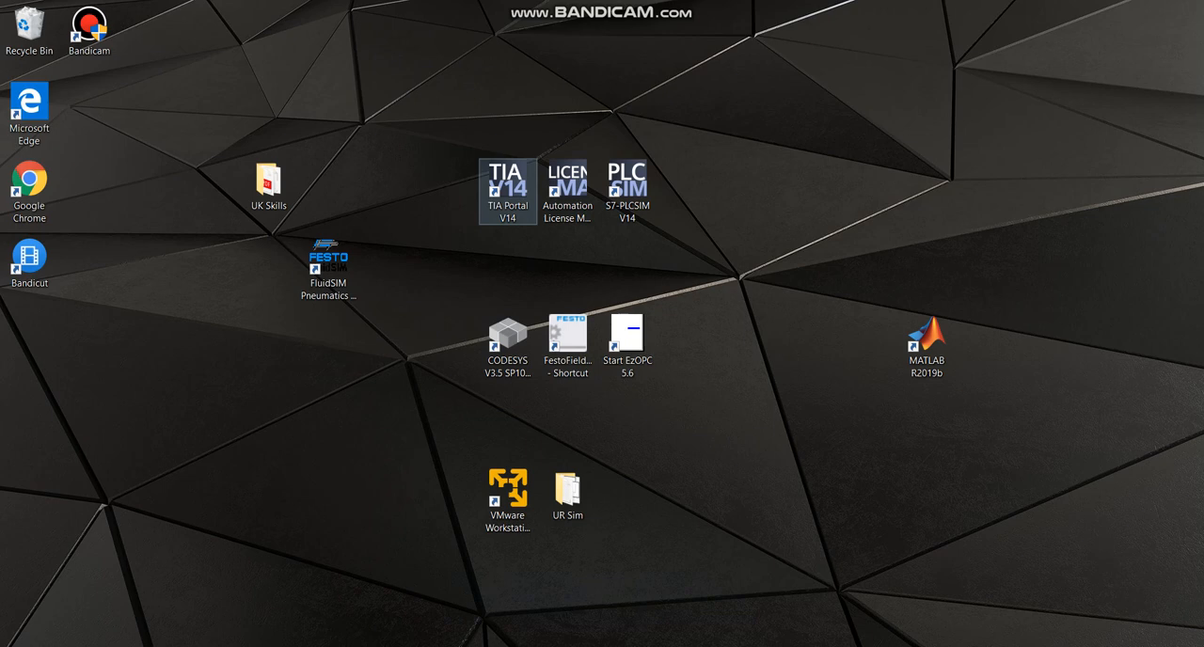
{"action": "left_click", "coordinate": [628, 188]}
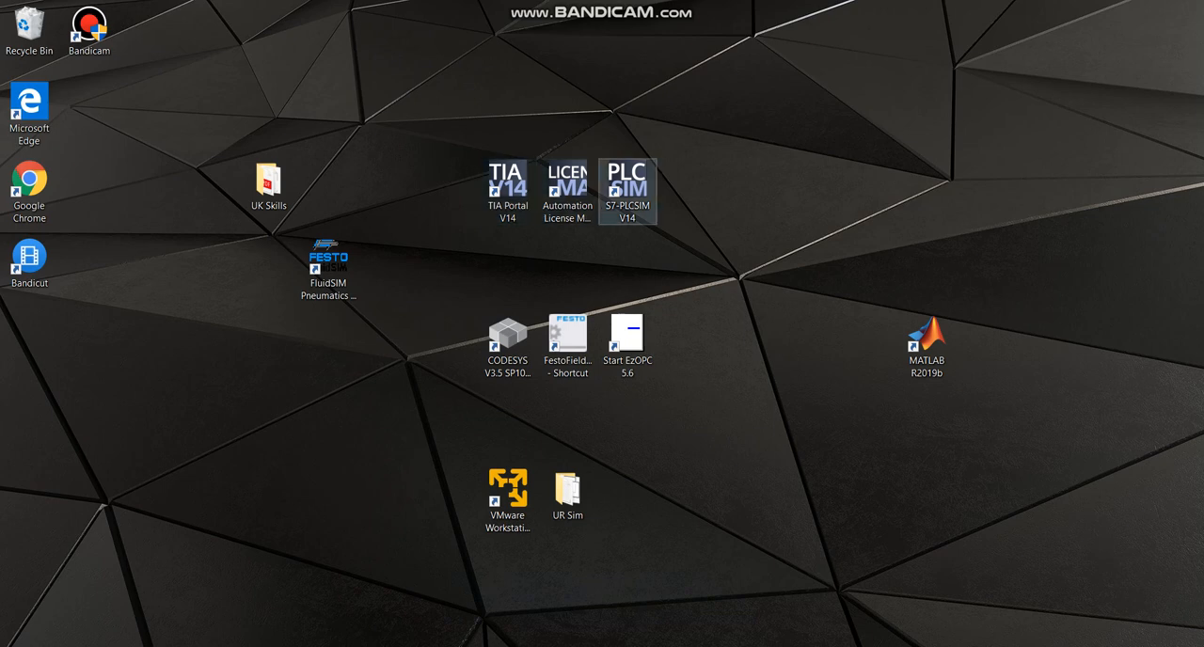
{"action": "left_click", "coordinate": [626, 338]}
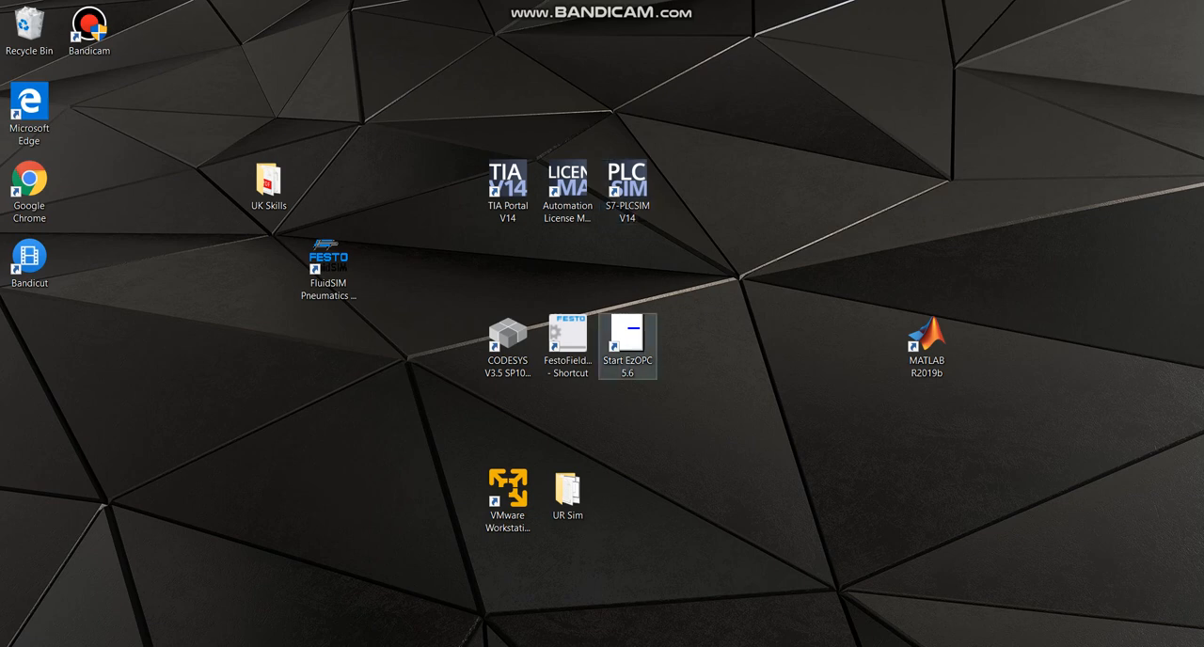
{"action": "double_click", "coordinate": [628, 334]}
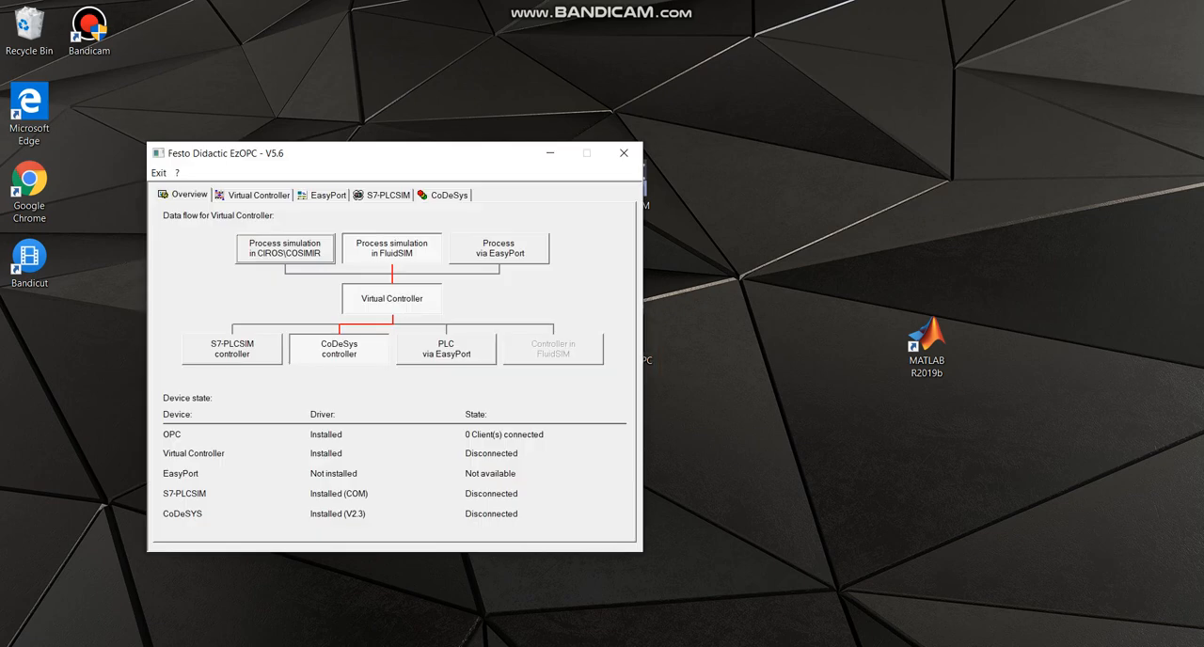
{"action": "left_click_drag", "start_coordinate": [395, 153], "coordinate": [320, 70]}
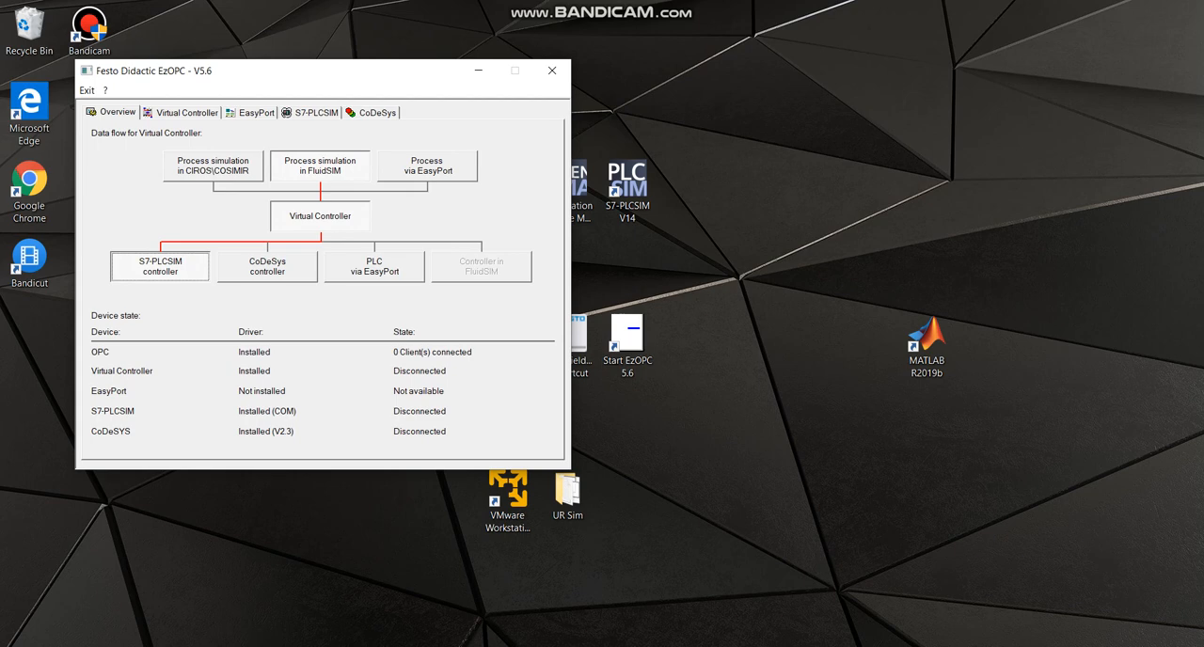
{"action": "left_click_drag", "start_coordinate": [320, 70], "coordinate": [534, 132]}
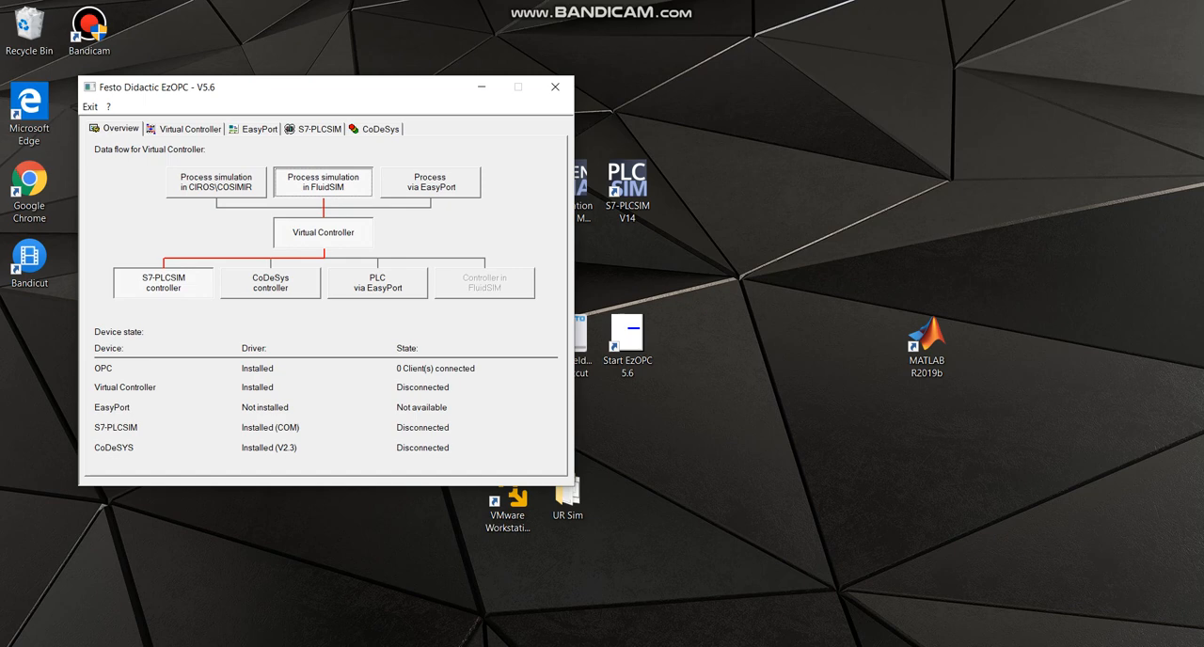
Step: Open Main [OB1] in project s7300_test and scroll through its EXTEND and RETURN networks
{"action": "left_click", "coordinate": [554, 87]}
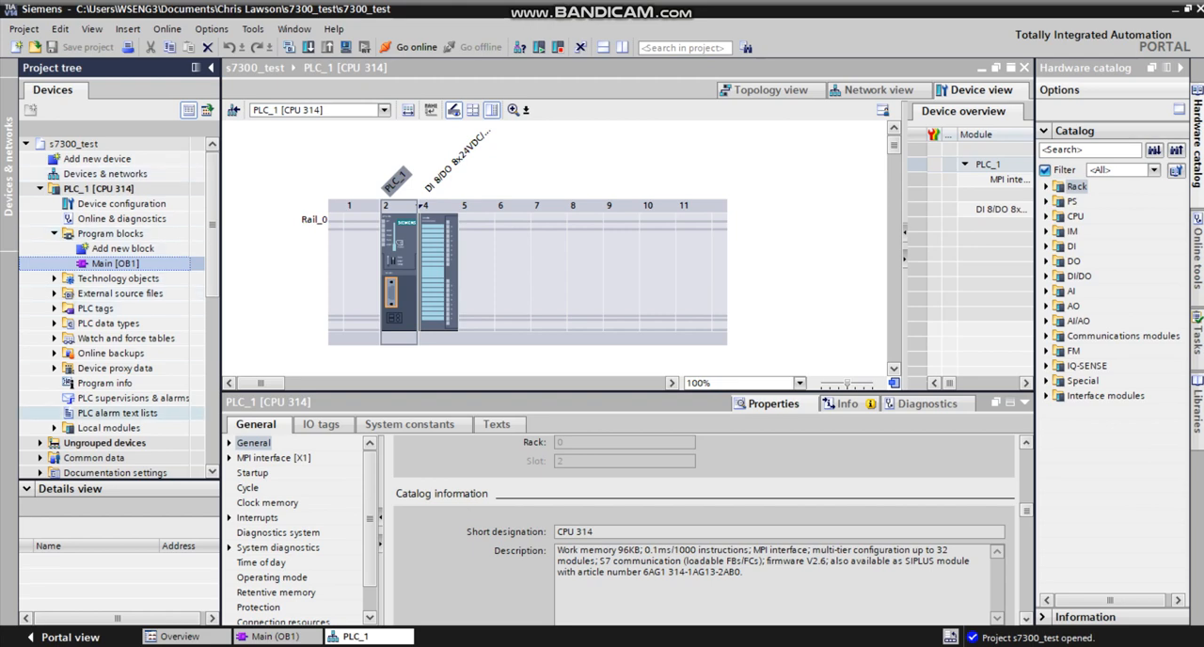
{"action": "left_click", "coordinate": [116, 264]}
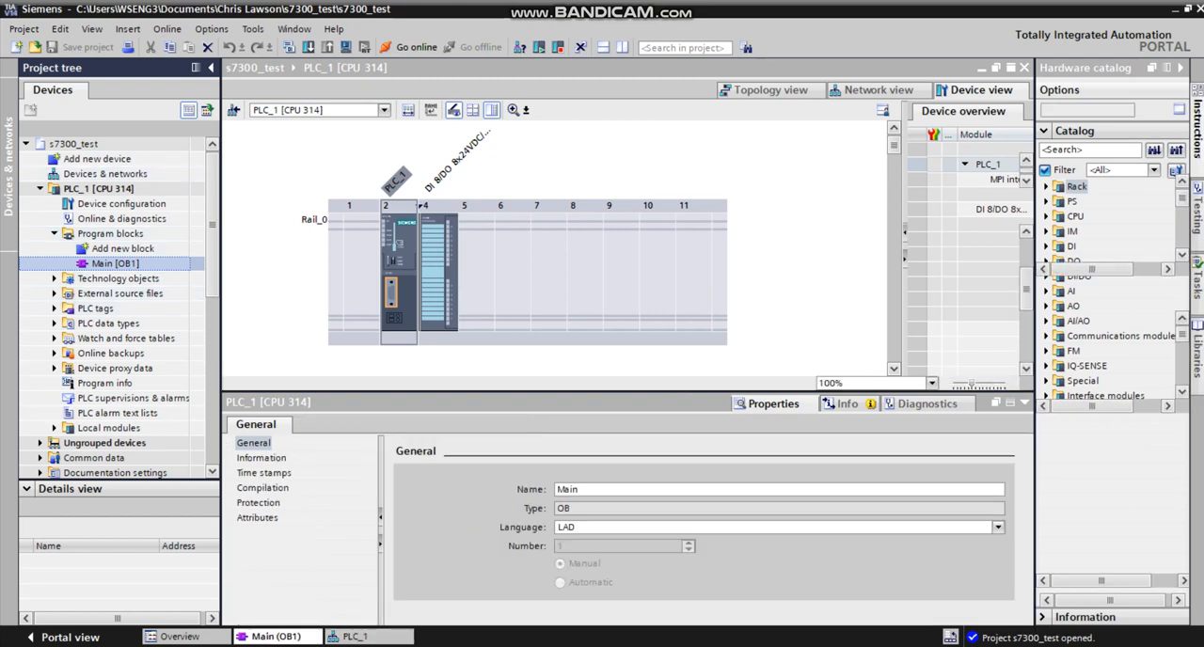
{"action": "double_click", "coordinate": [115, 263]}
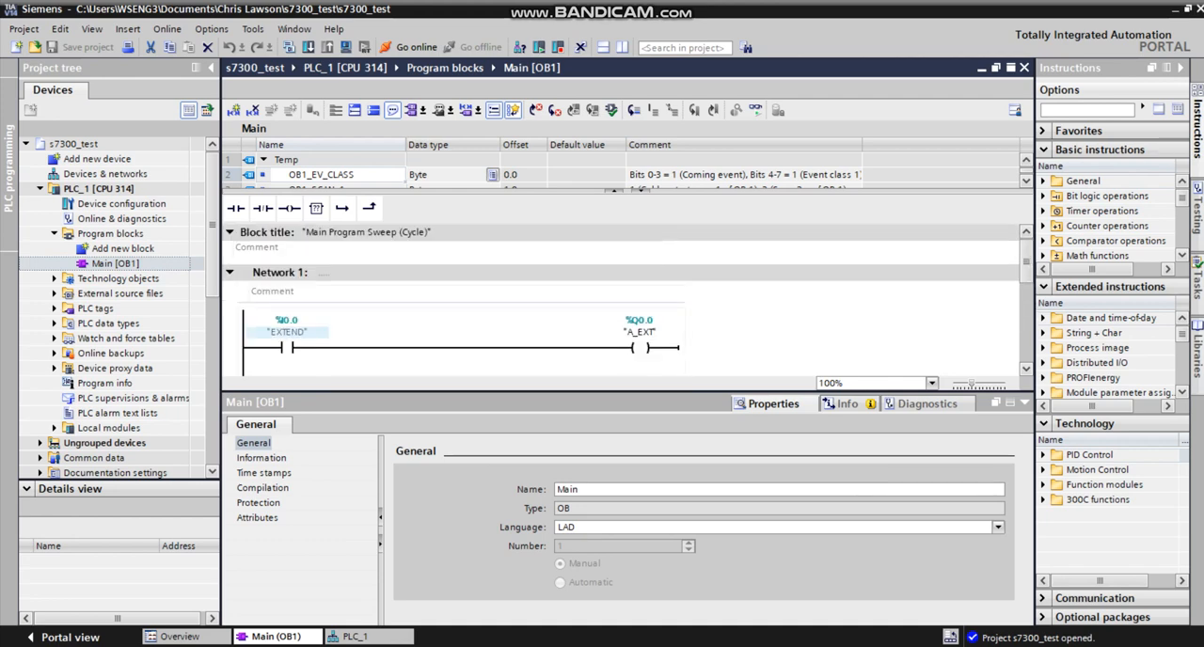
{"action": "scroll", "scroll_direction": "down", "scroll_amount": 3}
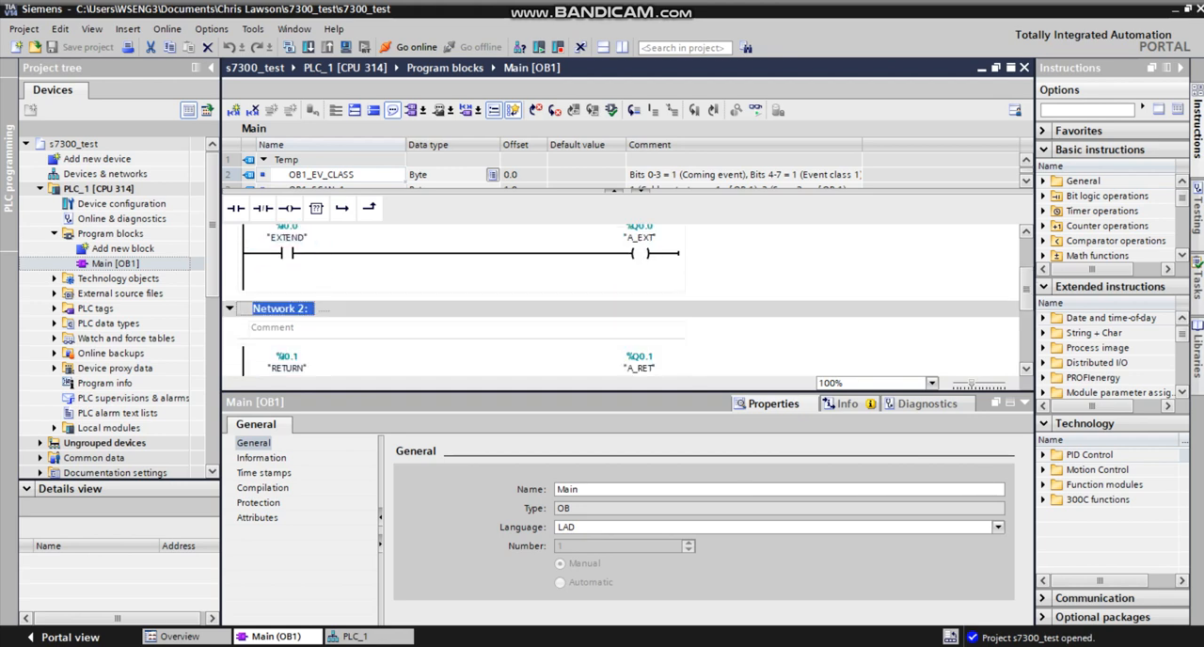
{"action": "scroll", "scroll_direction": "up", "scroll_amount": 3}
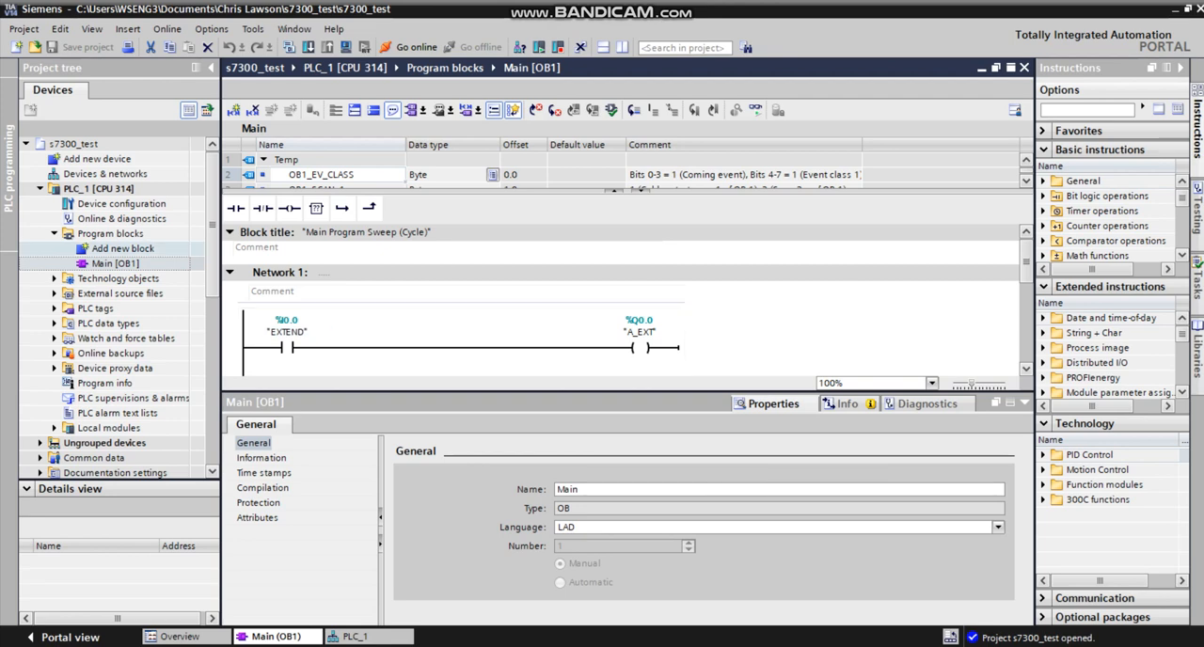
Step: Return to PLC_1's Device view and select the digital I/O module on the rack
{"action": "left_click", "coordinate": [360, 637]}
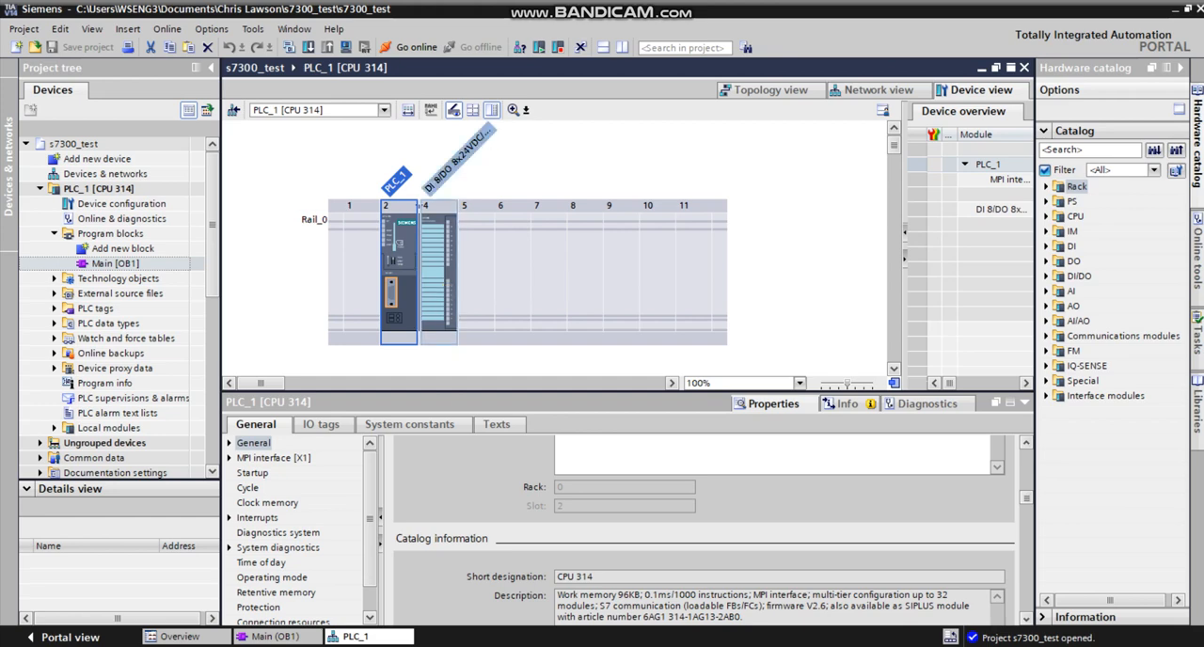
{"action": "left_click", "coordinate": [438, 273]}
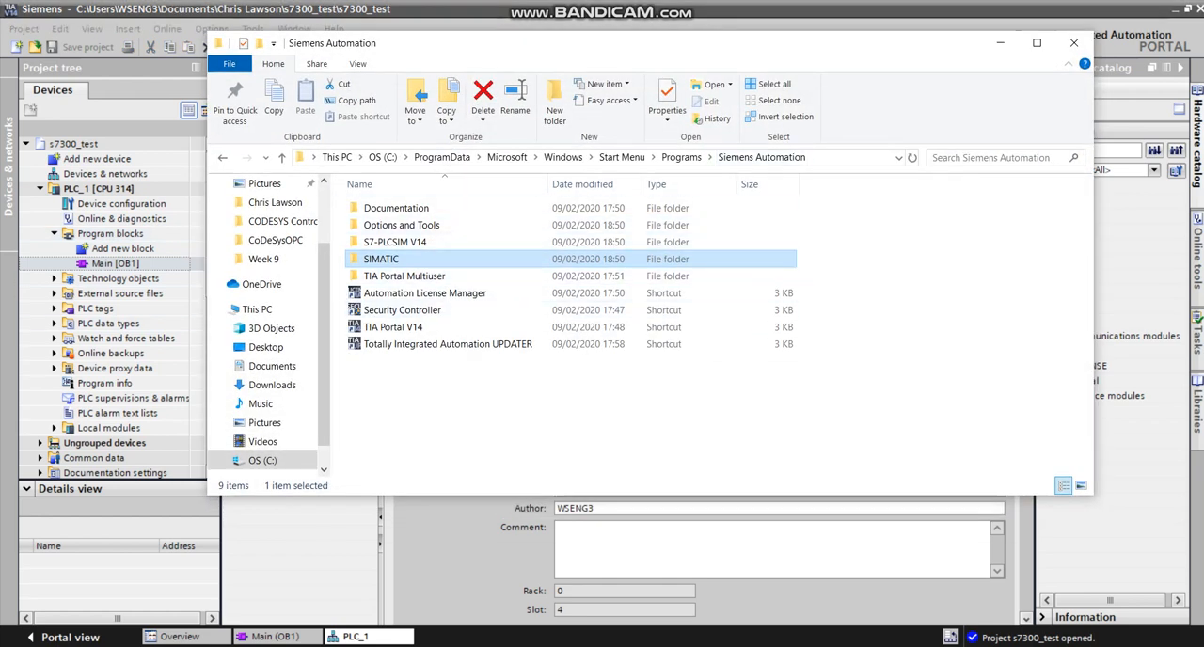
Step: Navigate through SIMATIC and STEP 7 to the S7-PLCSIM Simulating Modules shortcut
{"action": "double_click", "coordinate": [381, 259]}
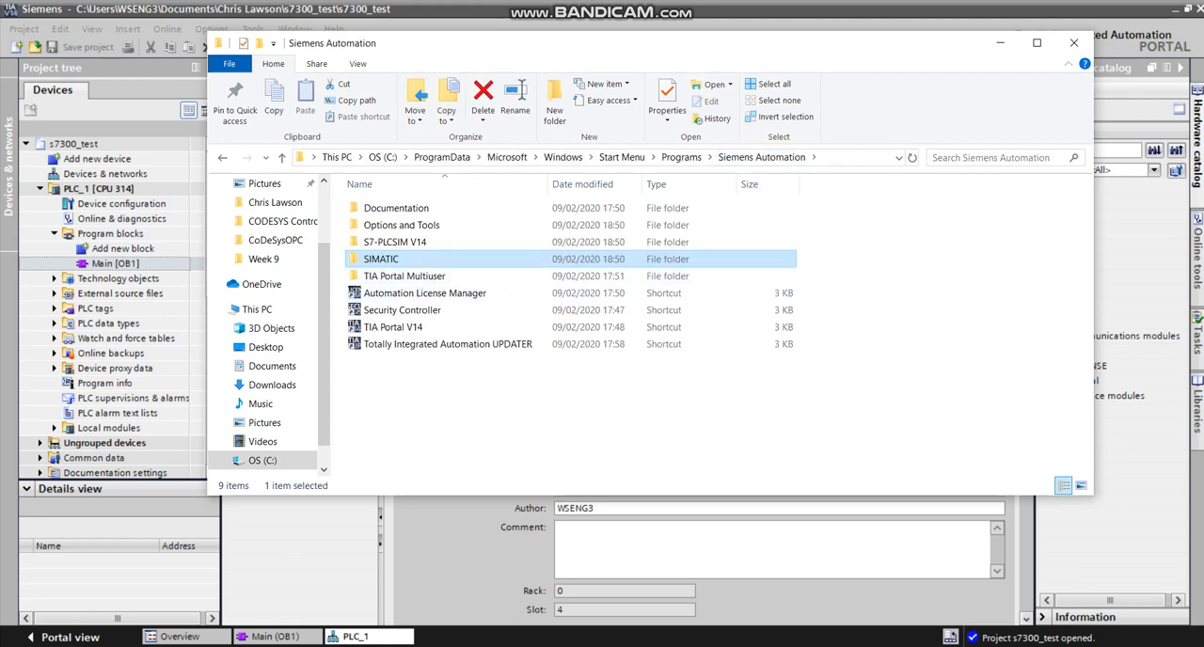
{"action": "double_click", "coordinate": [381, 259]}
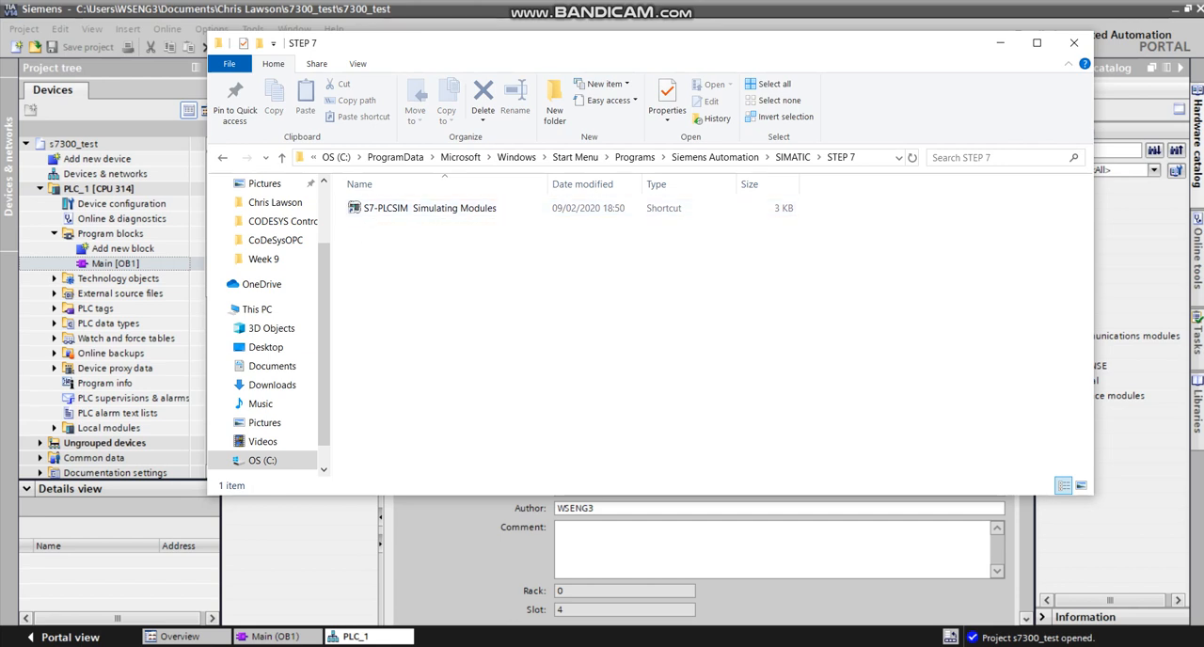
{"action": "left_click", "coordinate": [428, 208]}
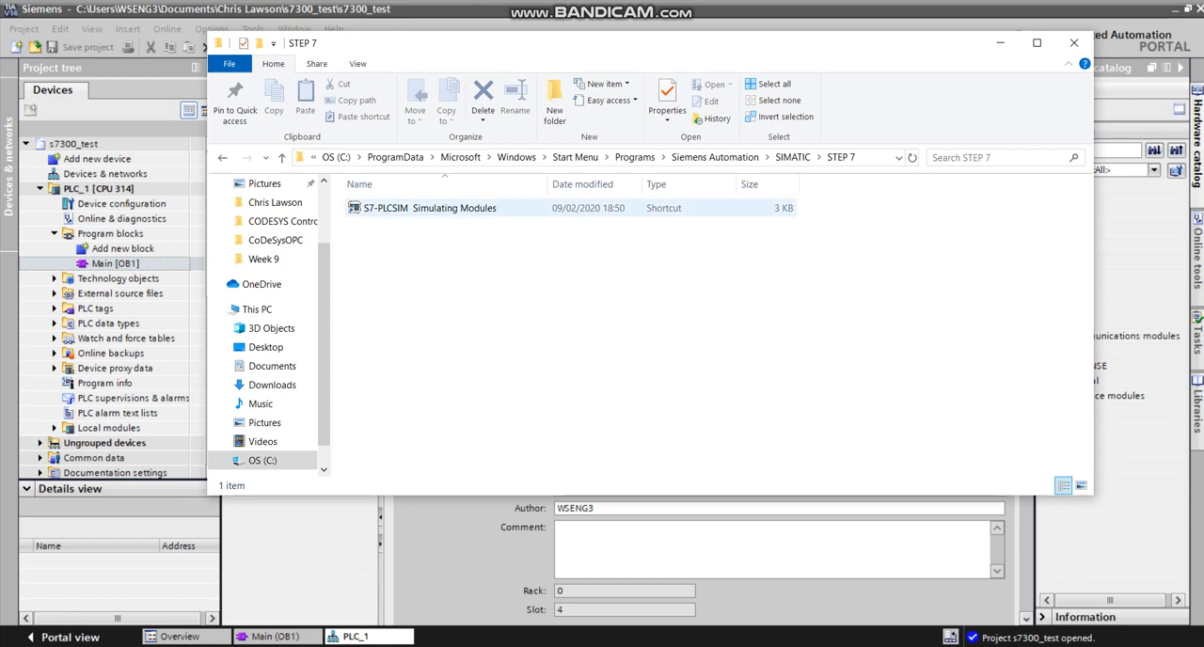
{"action": "mouse_move", "coordinate": [428, 208]}
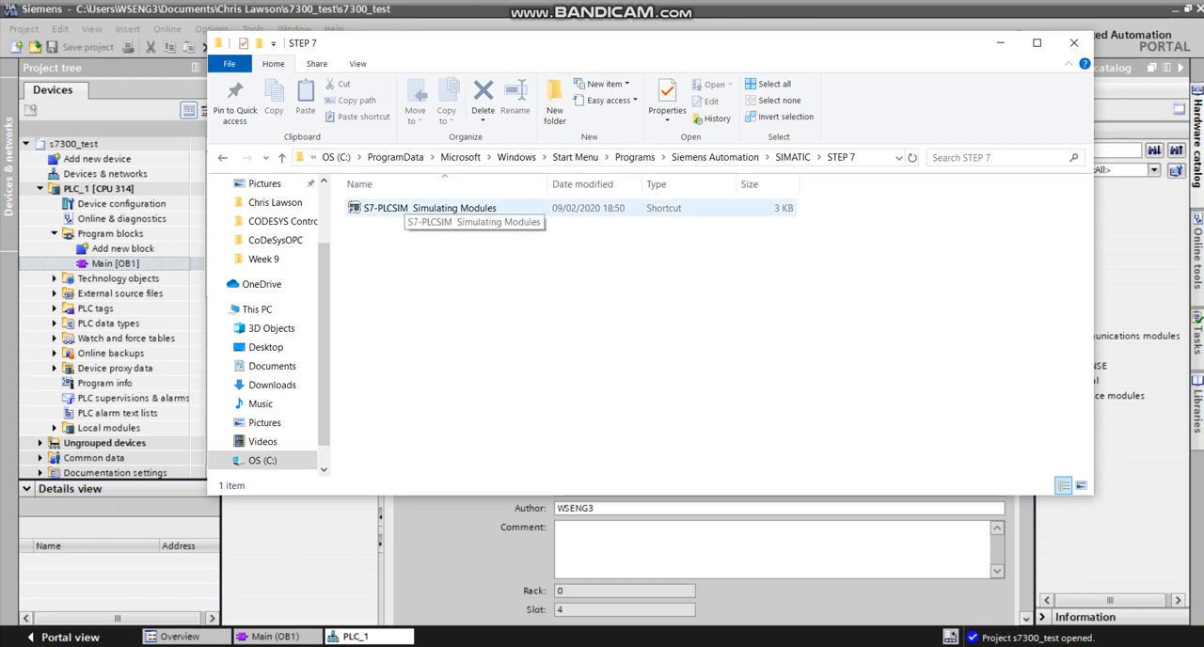
{"action": "left_click", "coordinate": [430, 207]}
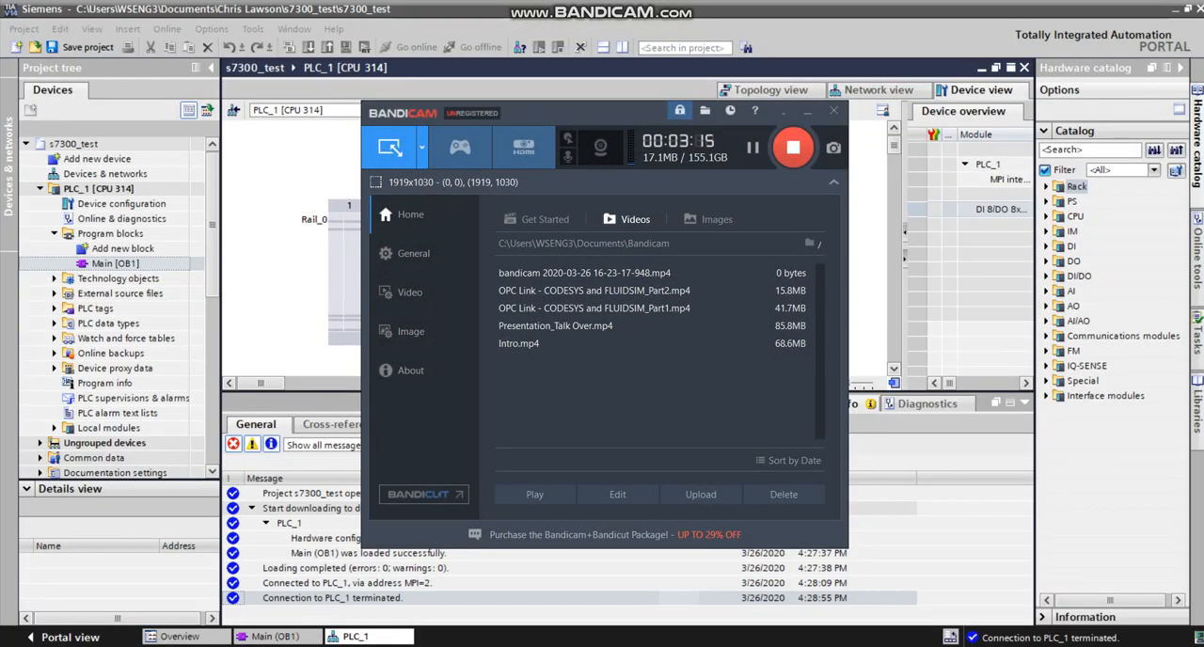
Step: Load PLC_1 onto S7-PLCSIM through the Load preview, then bring FluidSIM-P forward
{"action": "left_click", "coordinate": [832, 110]}
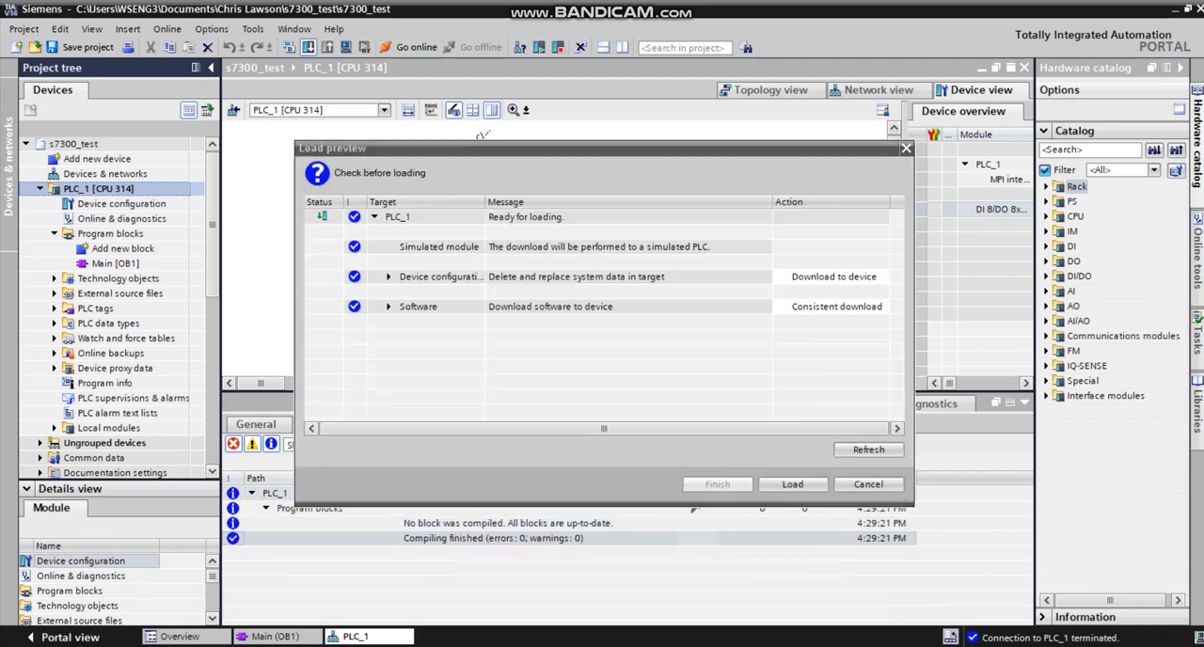
{"action": "left_click", "coordinate": [791, 484]}
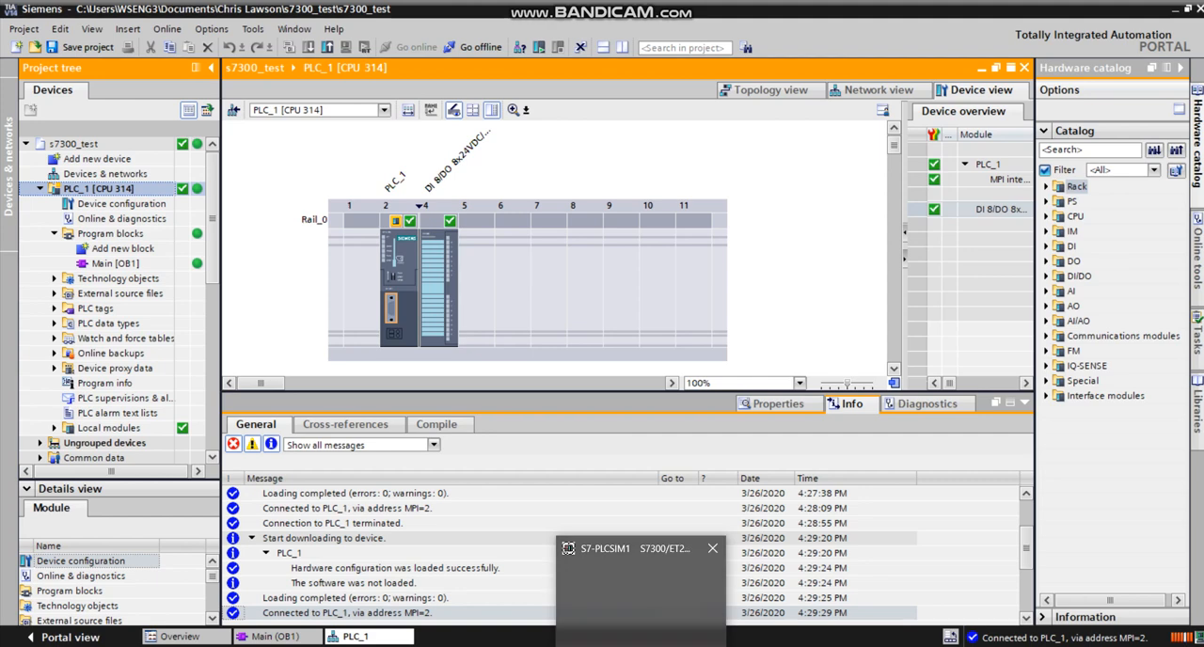
{"action": "left_click", "coordinate": [712, 549]}
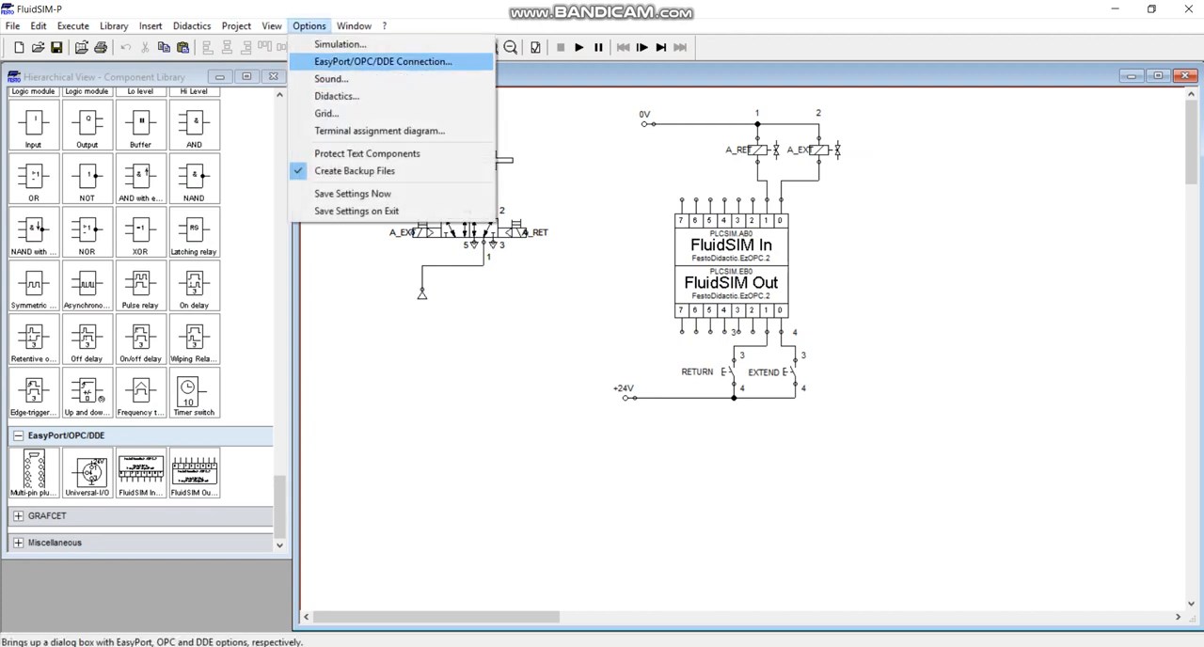
Step: Bind the FluidSIM In block to item PLCSIM.AB0 on FestoDidactic.EzOPC.2
{"action": "left_click", "coordinate": [382, 61]}
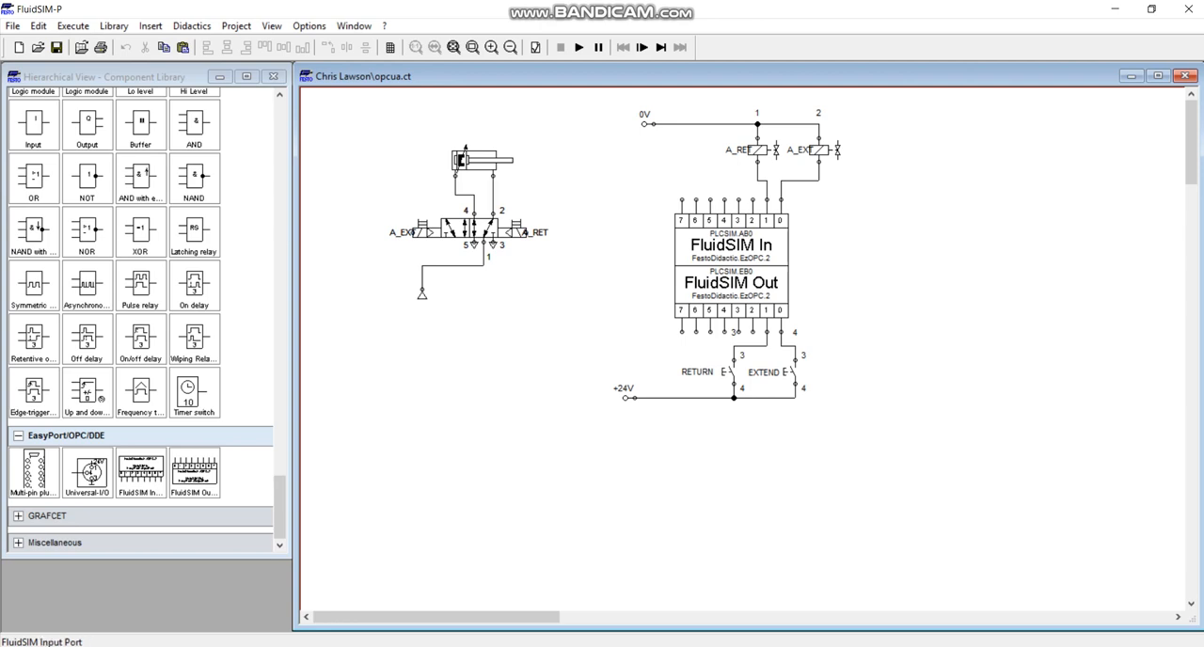
{"action": "double_click", "coordinate": [731, 245]}
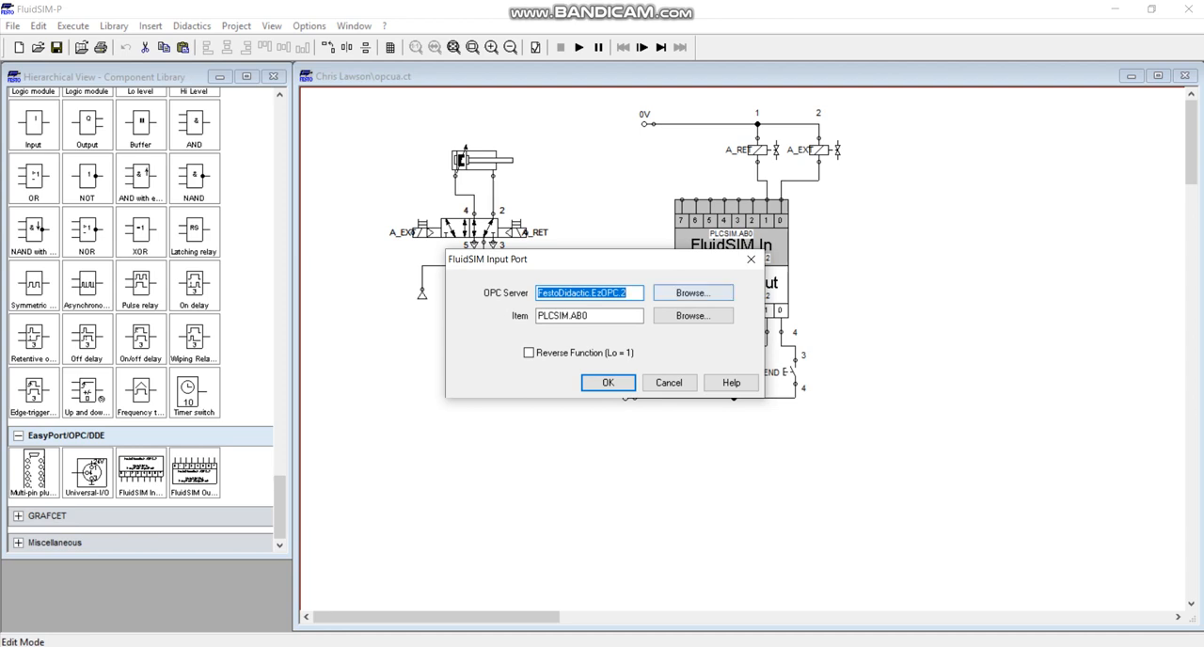
{"action": "left_click", "coordinate": [693, 292]}
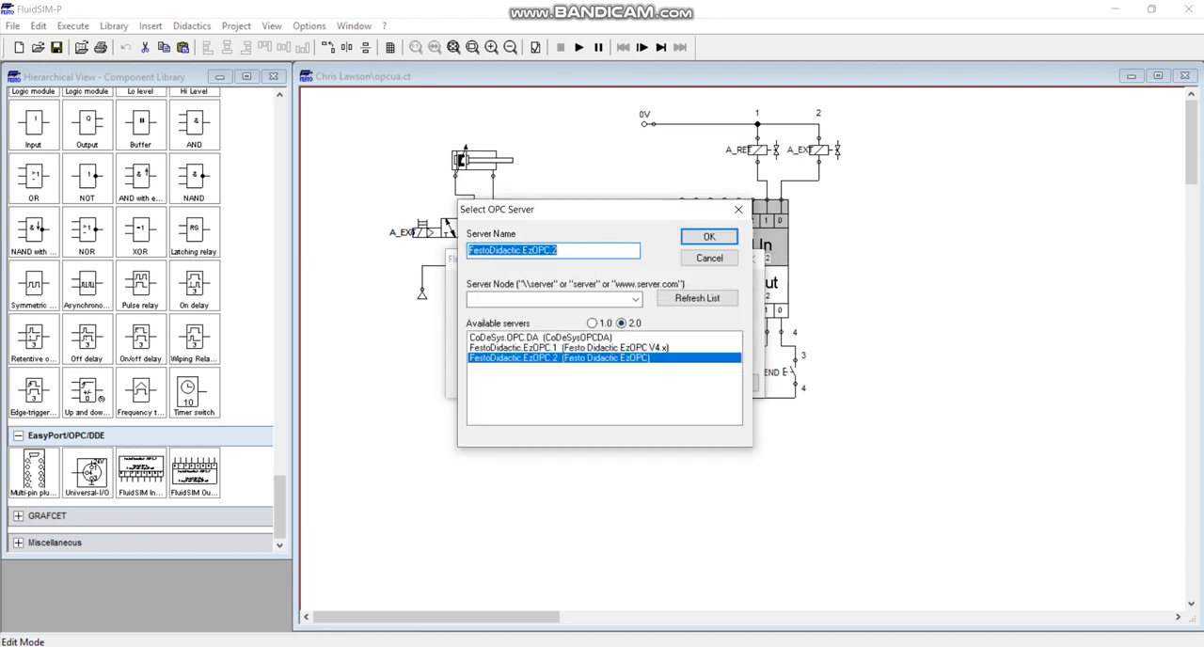
{"action": "left_click", "coordinate": [710, 236]}
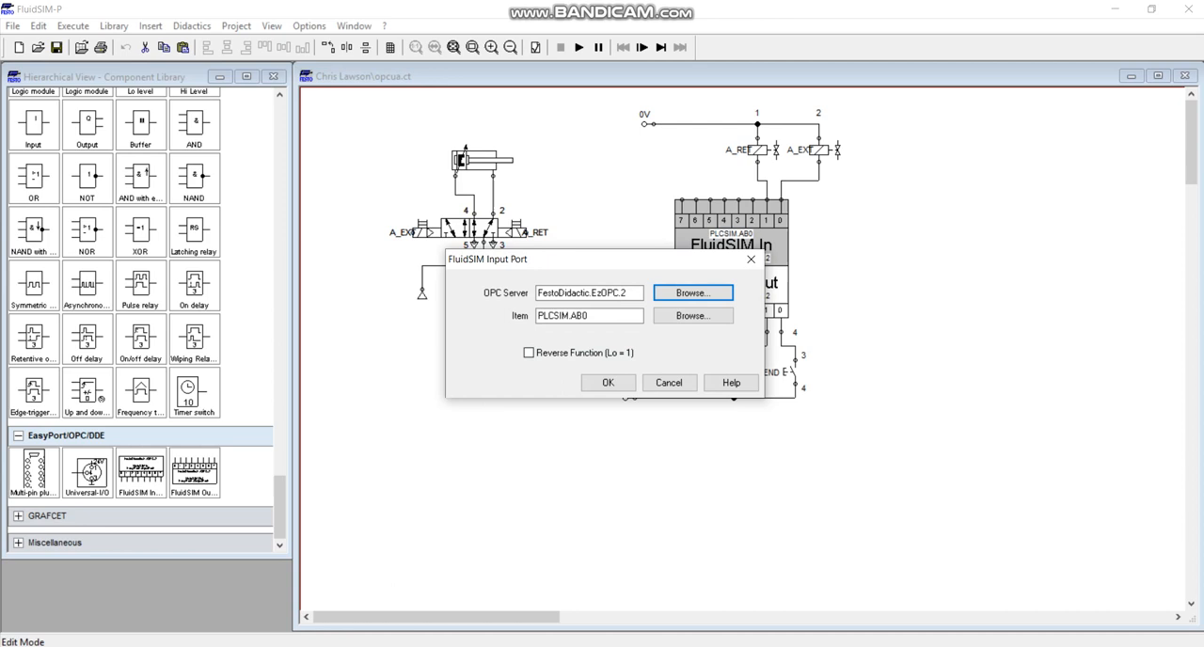
{"action": "left_click", "coordinate": [692, 293]}
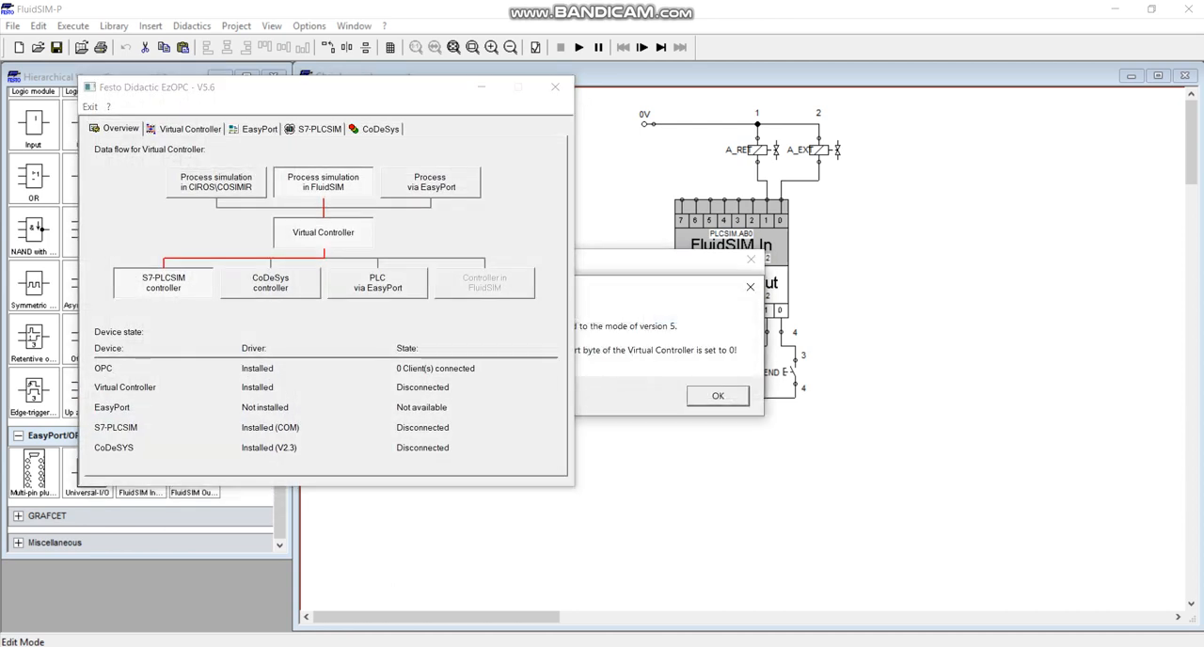
{"action": "left_click", "coordinate": [718, 396]}
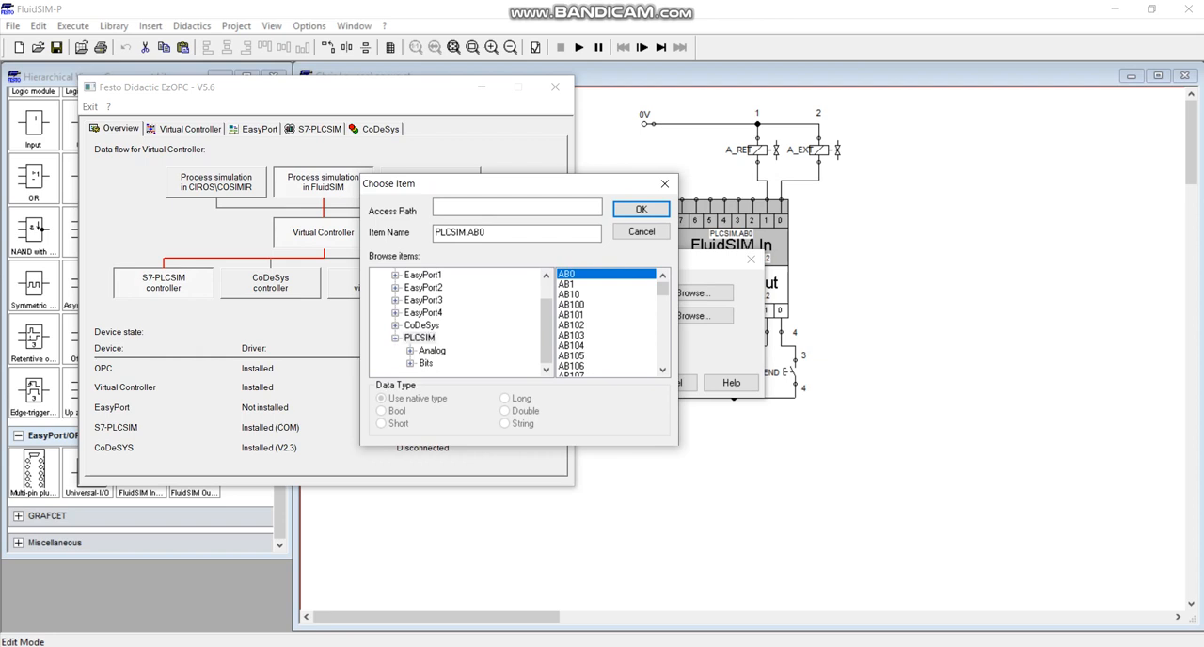
{"action": "left_click", "coordinate": [641, 209]}
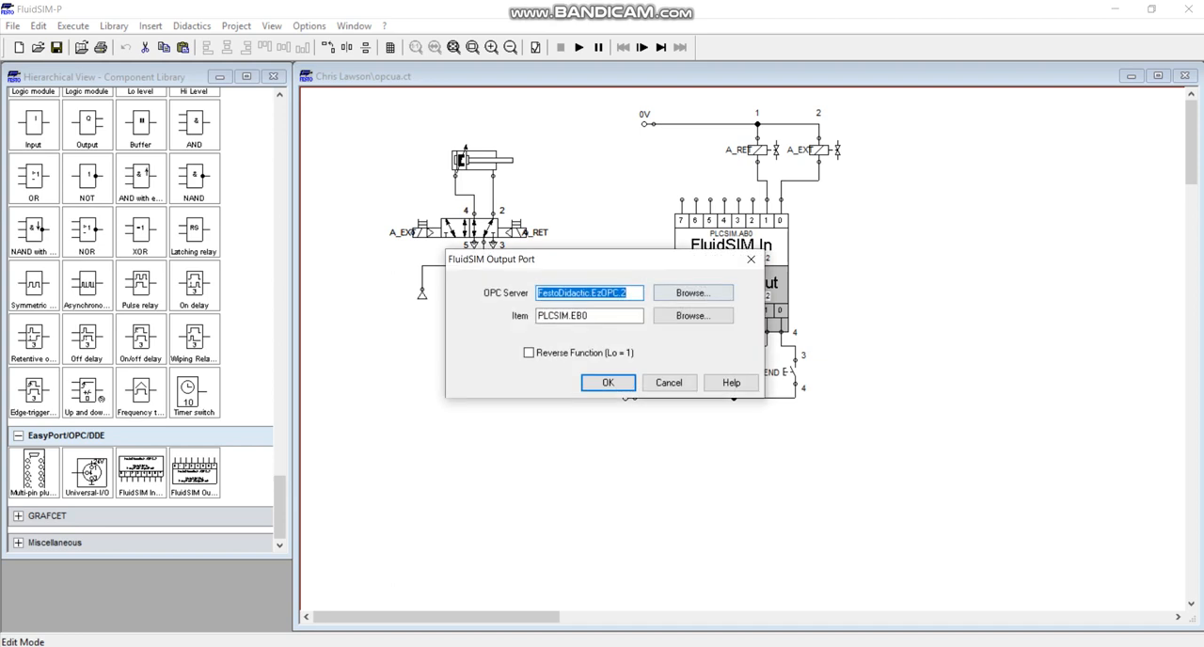
Step: Bind the FluidSIM Out block to item PLCSIM.EB0 on FestoDidactic.EzOPC.2
{"action": "left_click", "coordinate": [693, 292]}
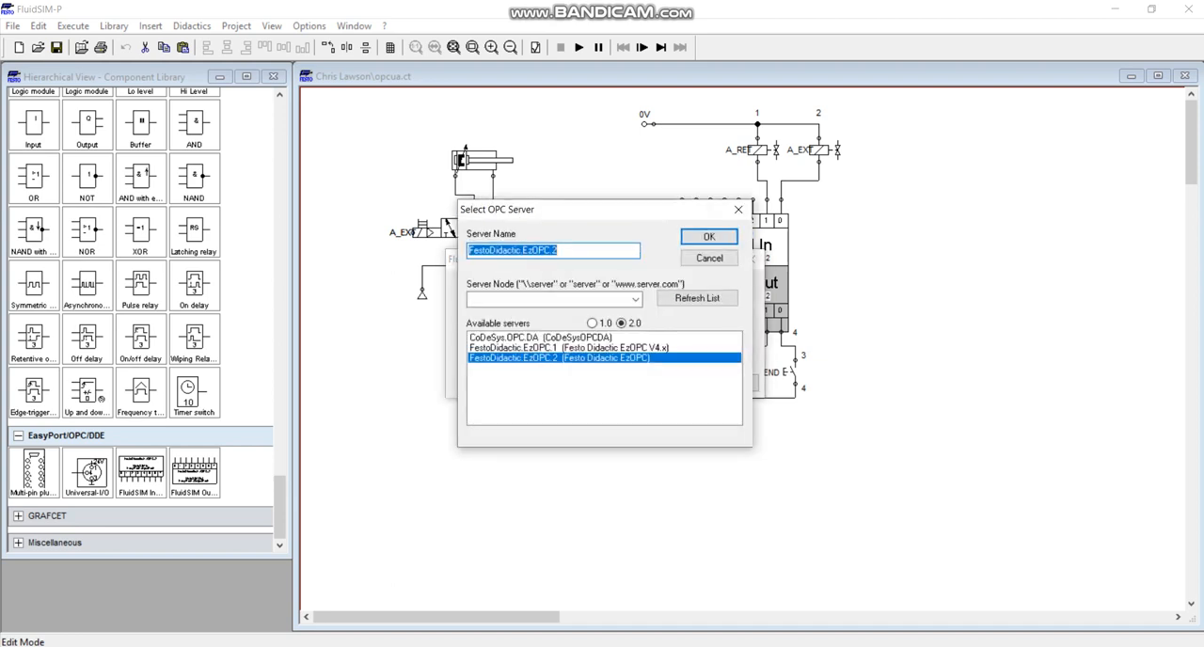
{"action": "left_click", "coordinate": [708, 236]}
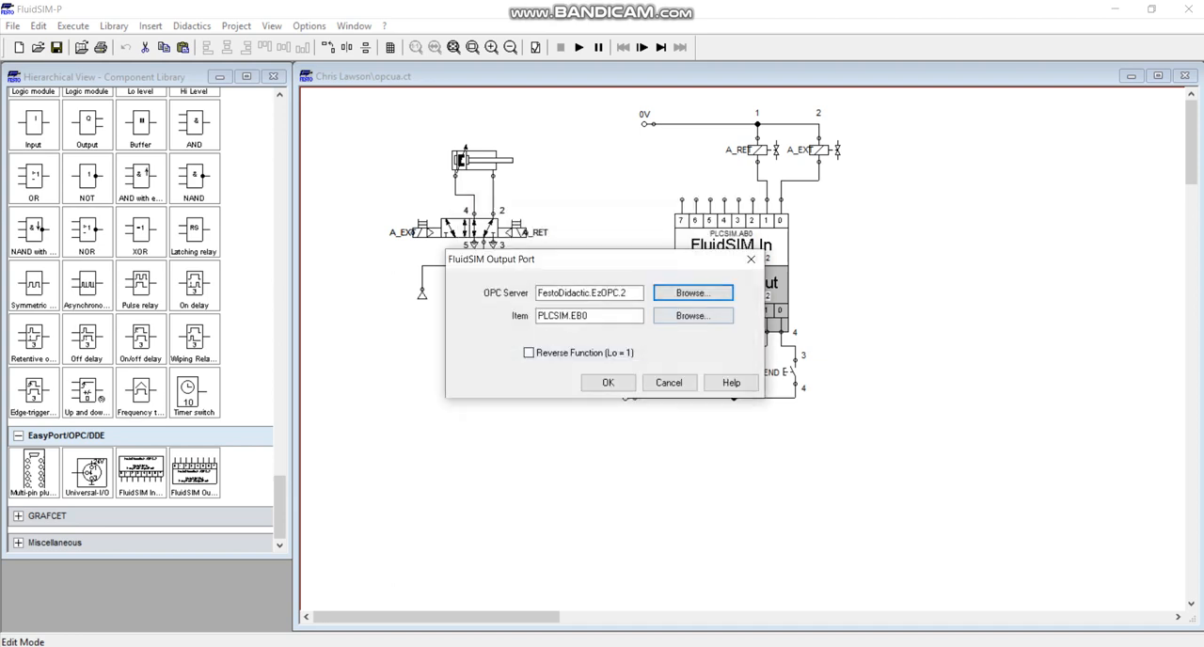
{"action": "left_click", "coordinate": [693, 316]}
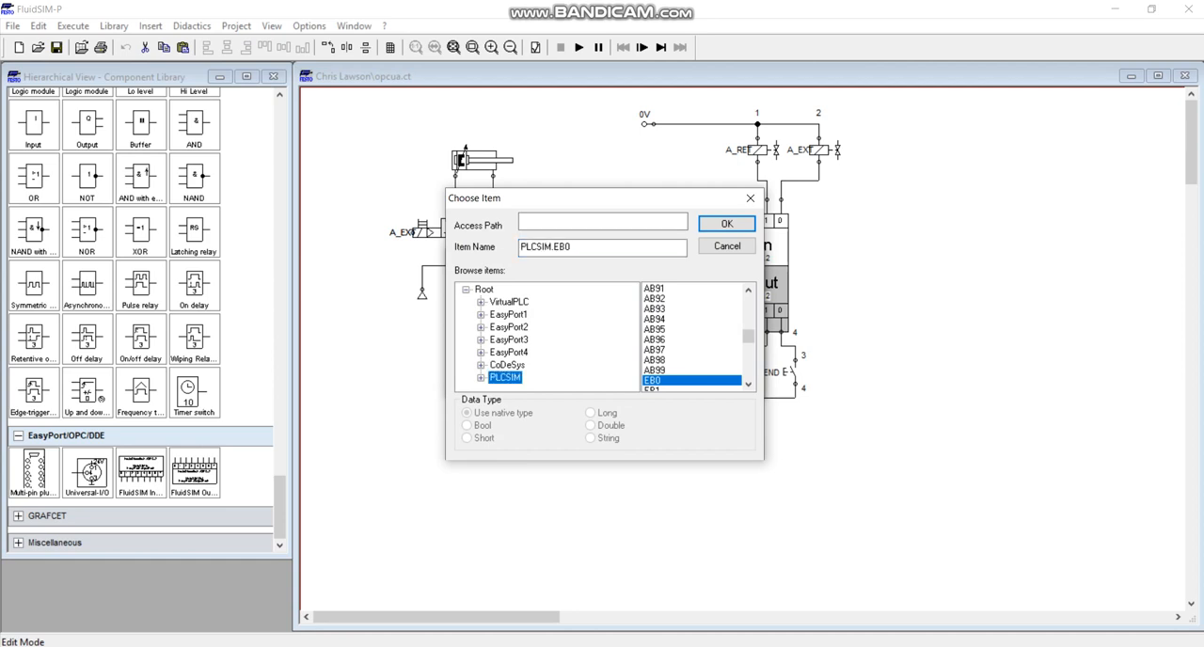
{"action": "left_click", "coordinate": [727, 223]}
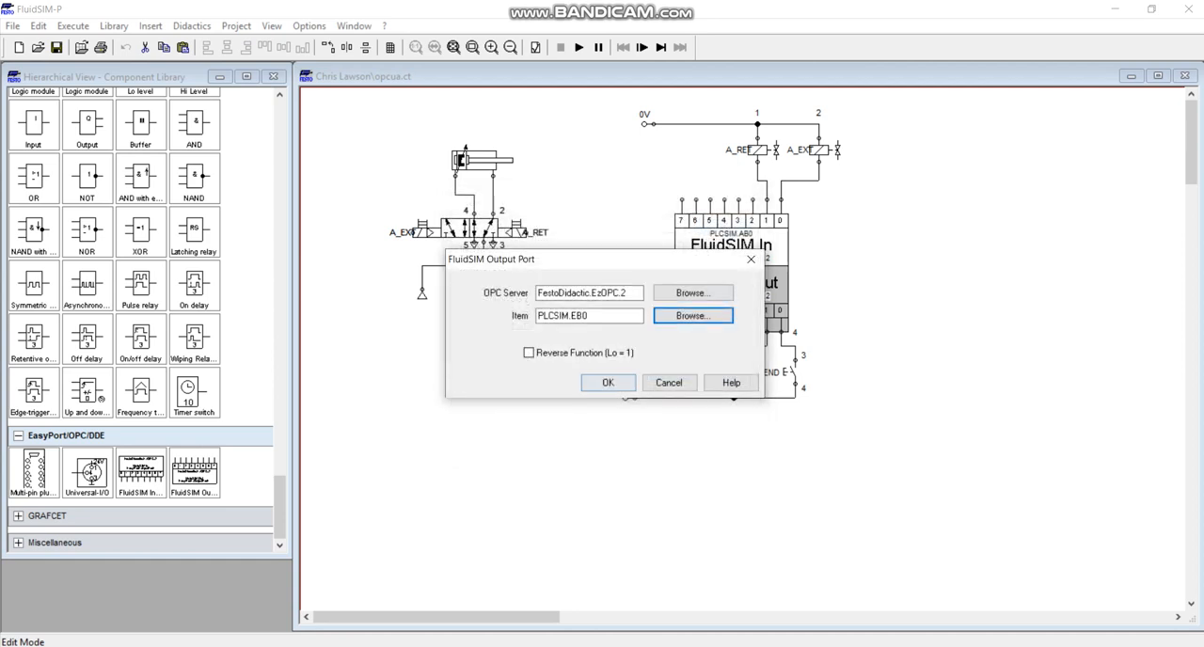
{"action": "left_click", "coordinate": [608, 383]}
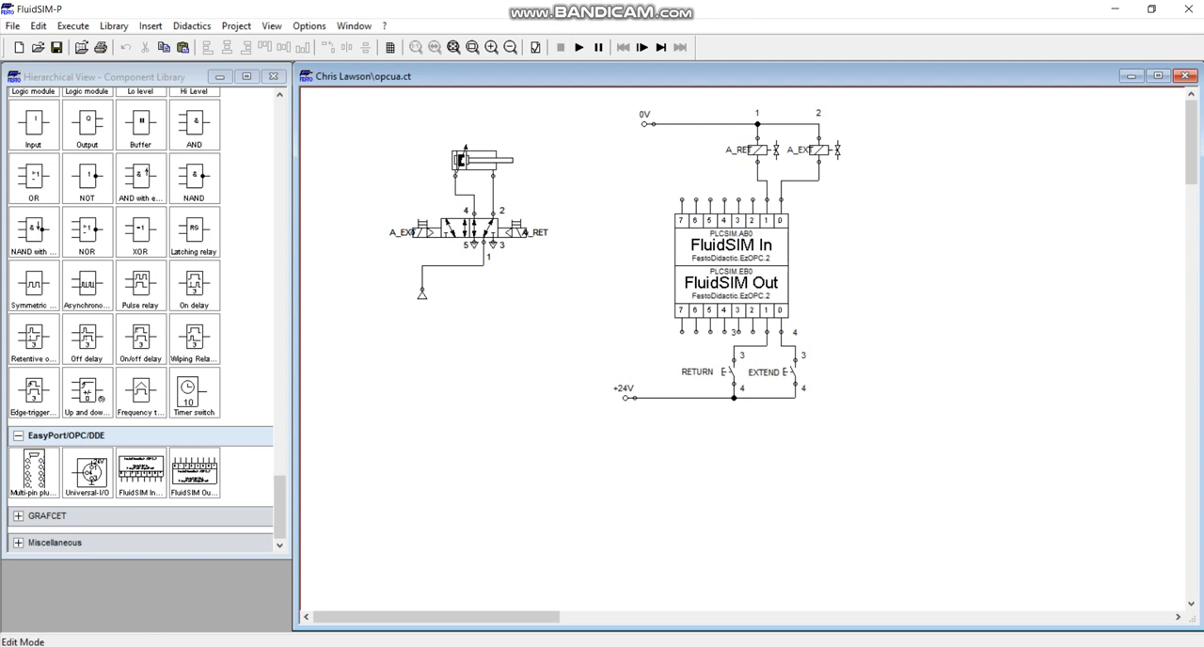
Step: Start the FluidSIM simulation, confirm EzOPC shows S7-PLCSIM connected, then stop it
{"action": "left_click", "coordinate": [579, 47]}
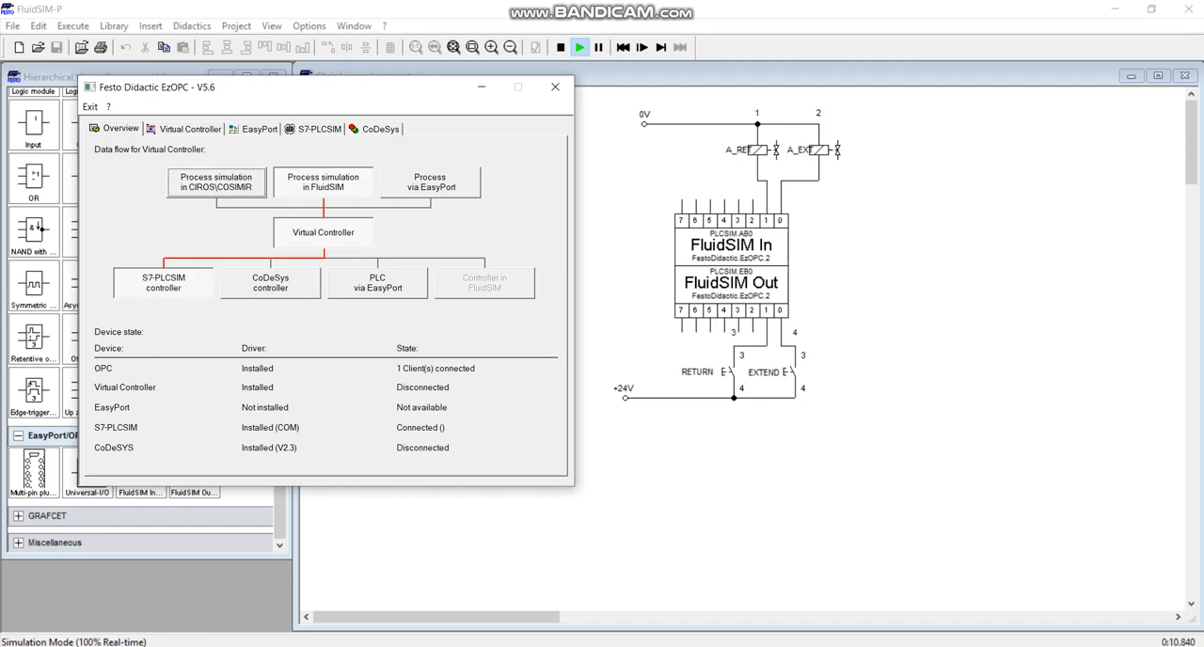
{"action": "left_click", "coordinate": [554, 86]}
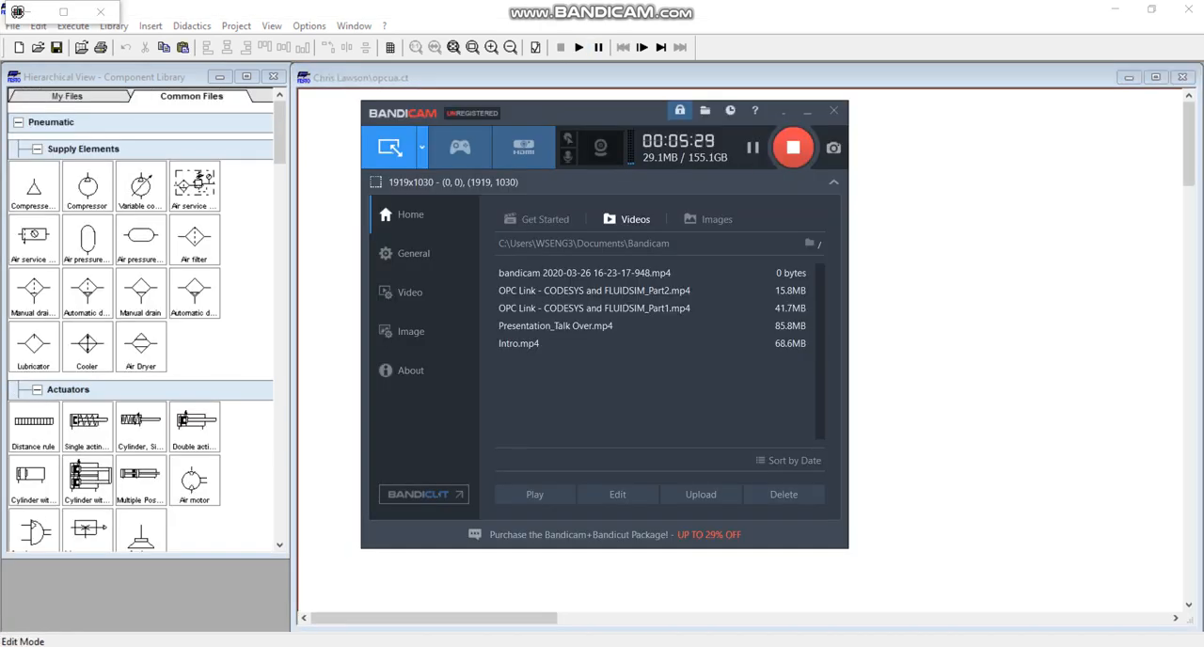
Step: Re-download PLC_1 to the simulator with Load and scroll through the Info messages
{"action": "left_click", "coordinate": [832, 110]}
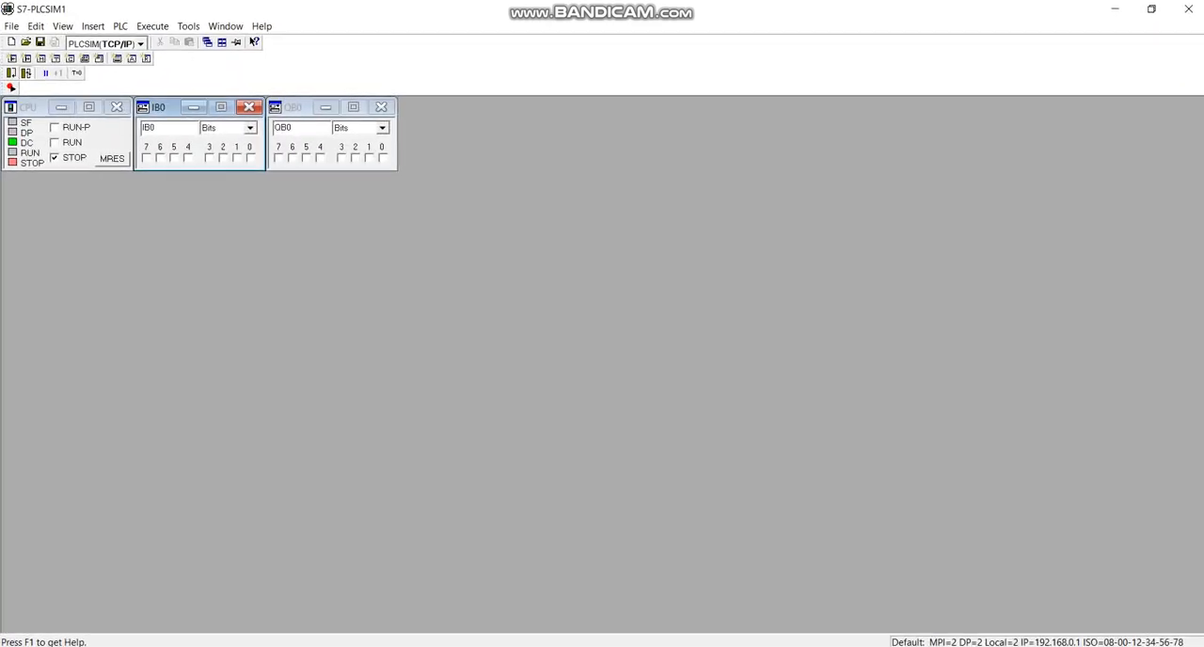
{"action": "mouse_move", "coordinate": [73, 142]}
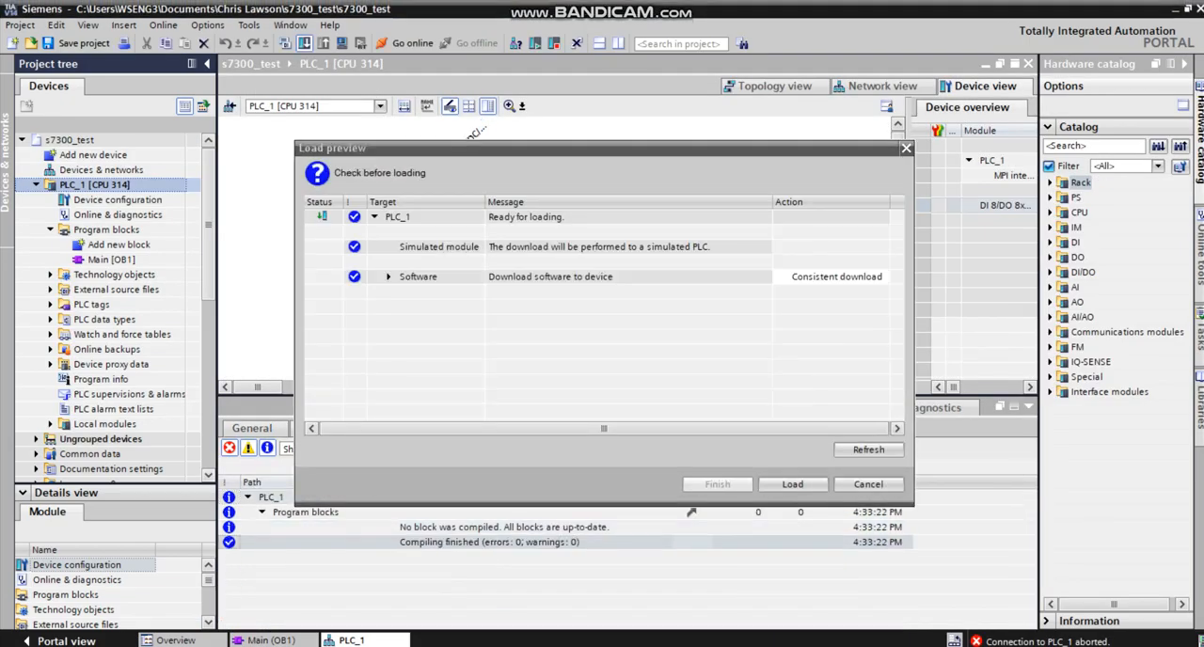
{"action": "left_click", "coordinate": [793, 484]}
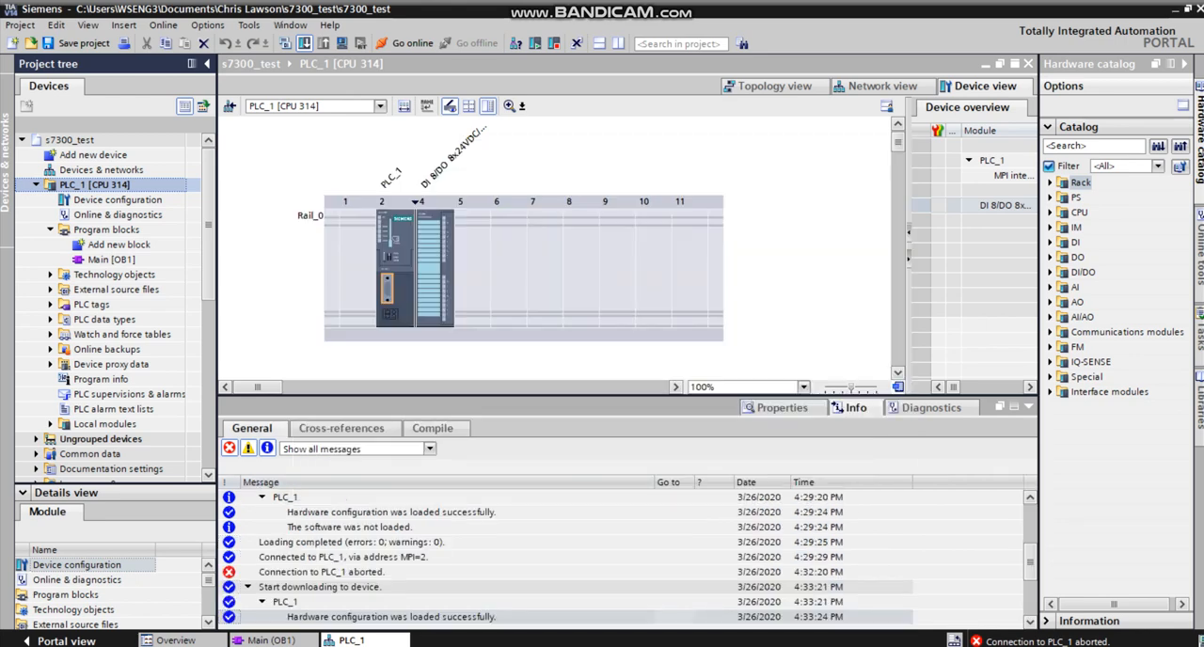
{"action": "scroll", "scroll_direction": "down", "scroll_amount": 3}
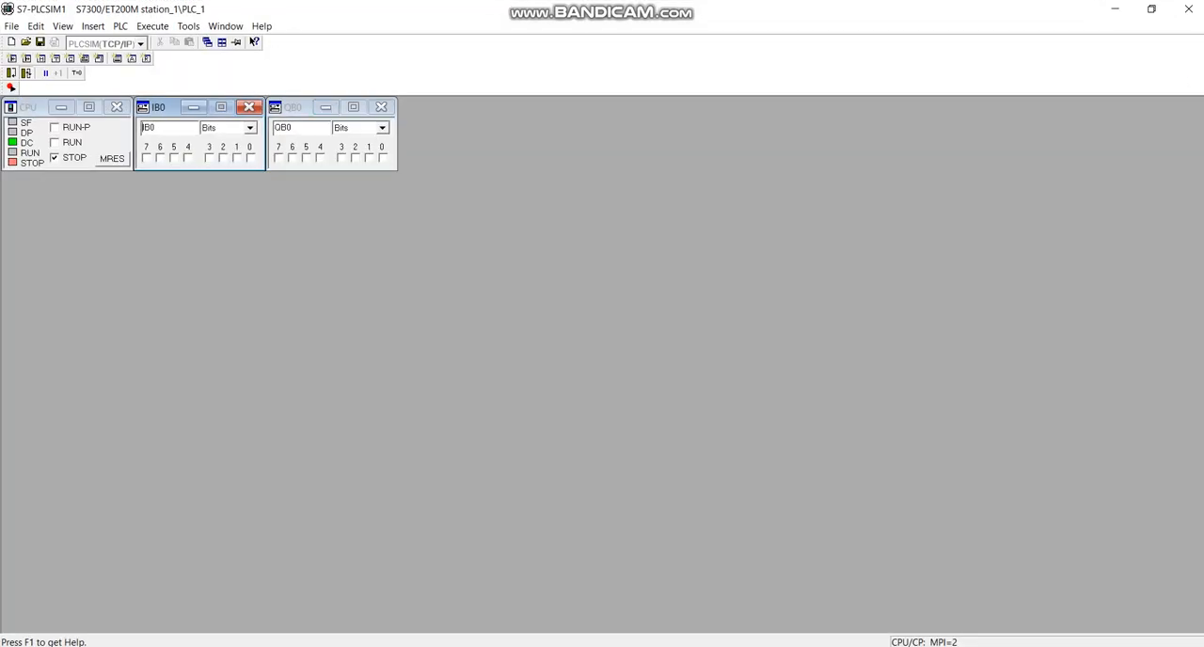
Step: Put the PLCSIM CPU in RUN and toggle IB0 bits 0 and 1, watching QB0 follow
{"action": "left_click", "coordinate": [249, 107]}
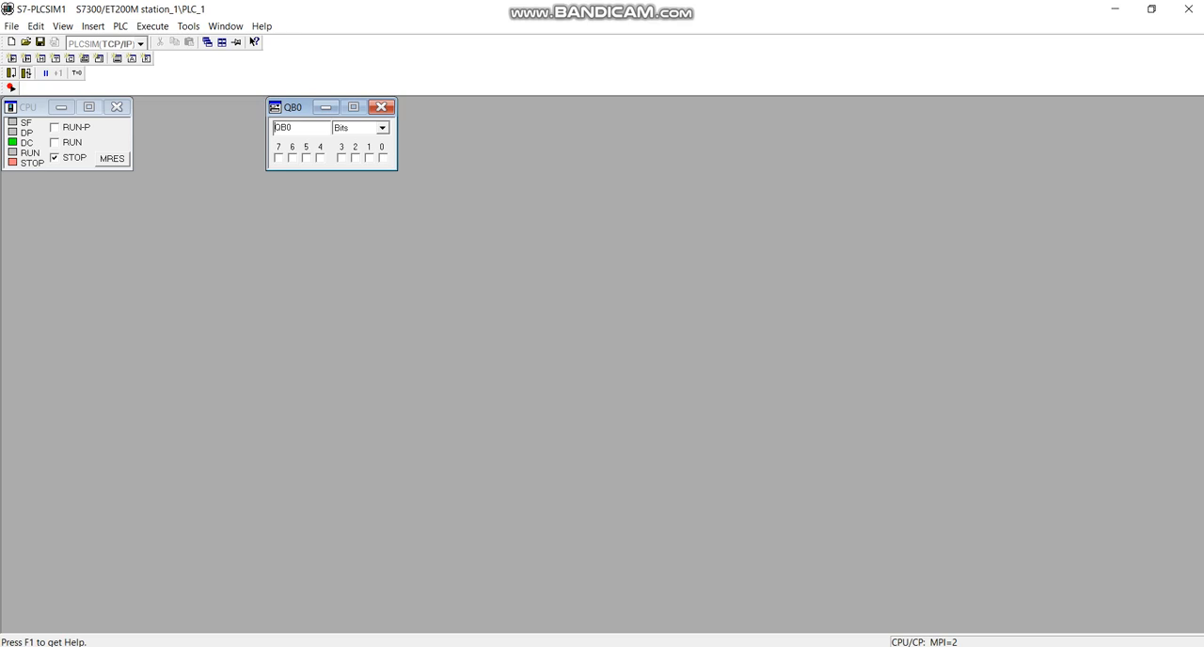
{"action": "left_click", "coordinate": [382, 106]}
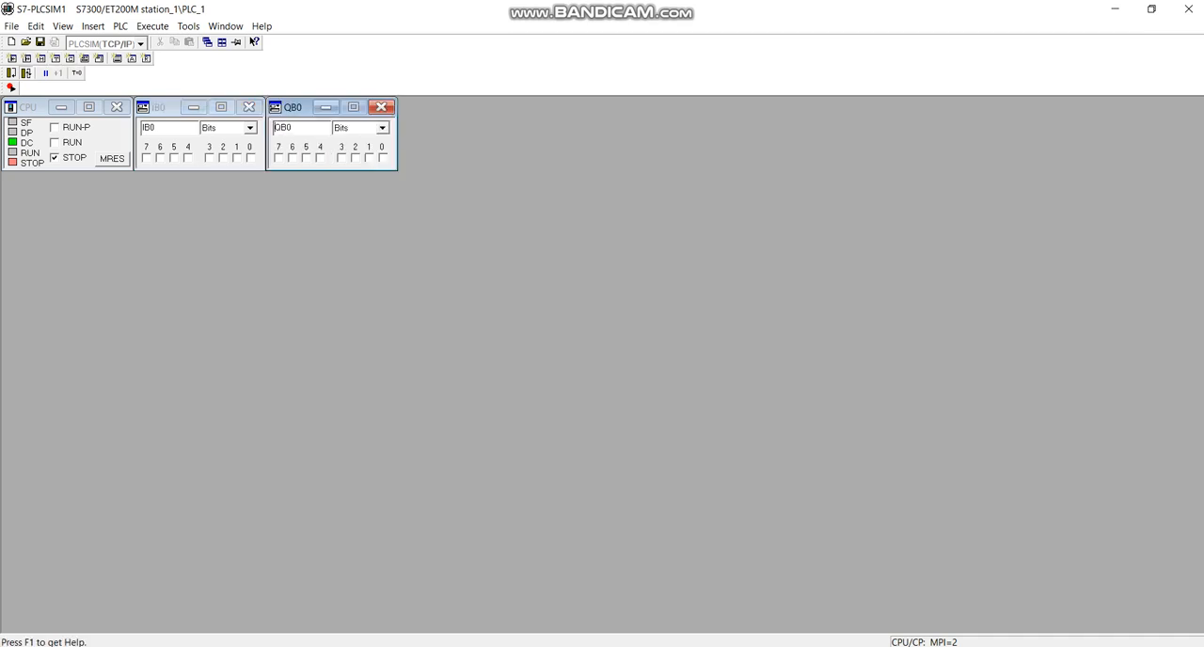
{"action": "left_click", "coordinate": [251, 157]}
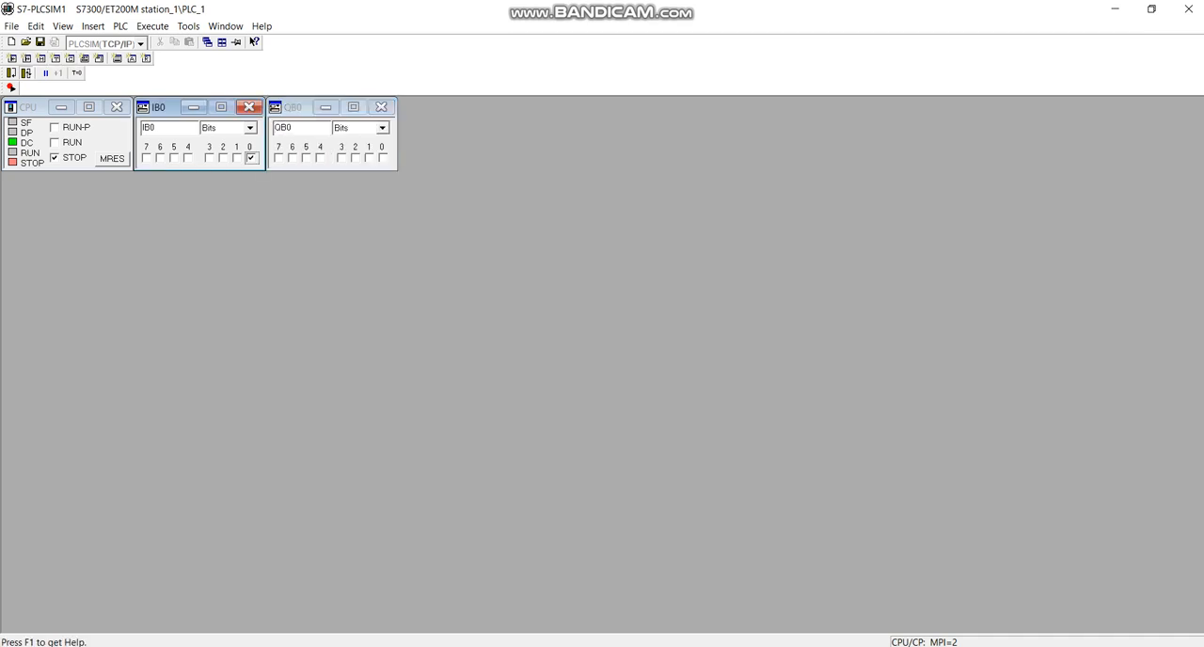
{"action": "left_click", "coordinate": [55, 142]}
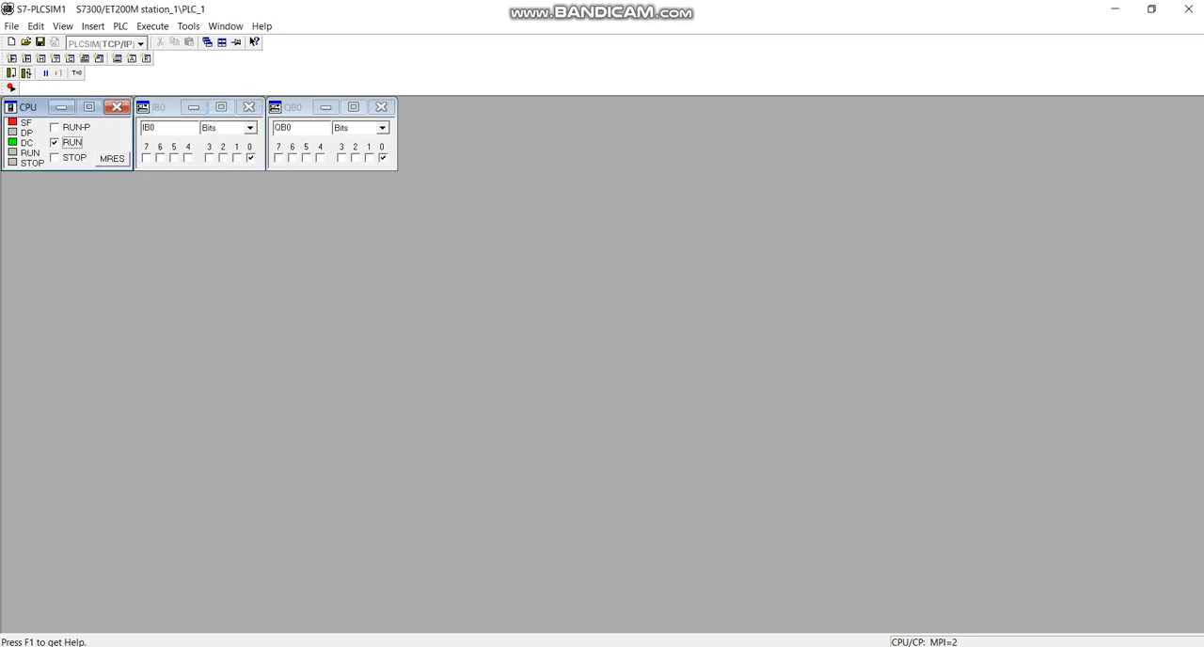
{"action": "left_click", "coordinate": [251, 157]}
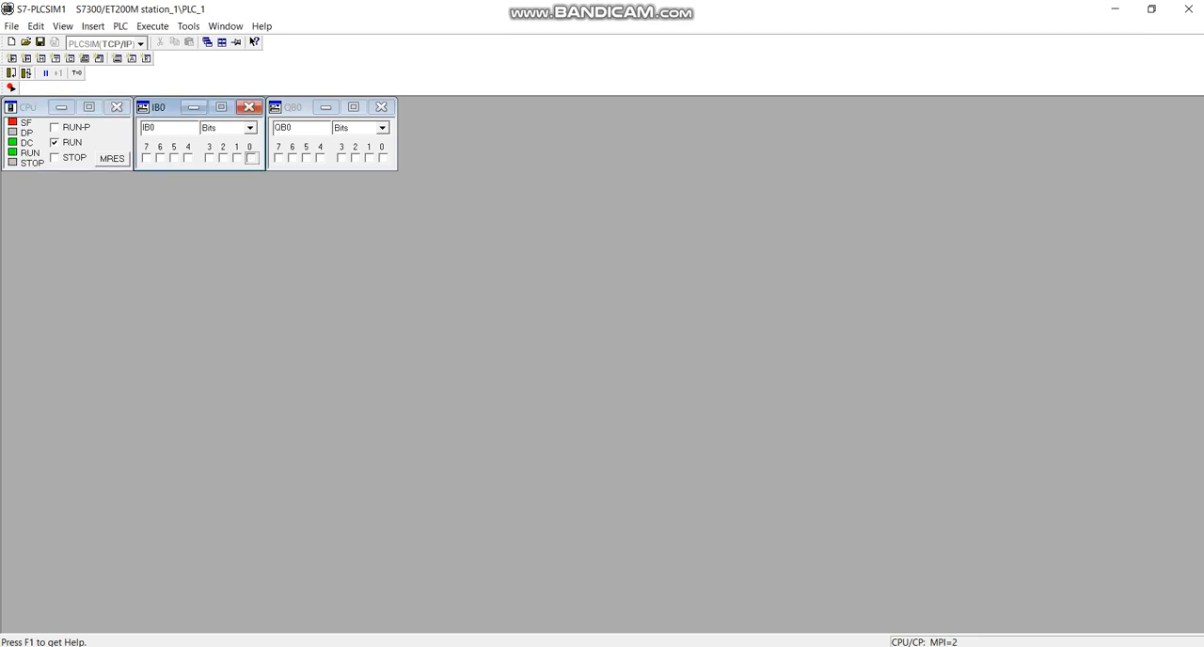
{"action": "left_click", "coordinate": [250, 157]}
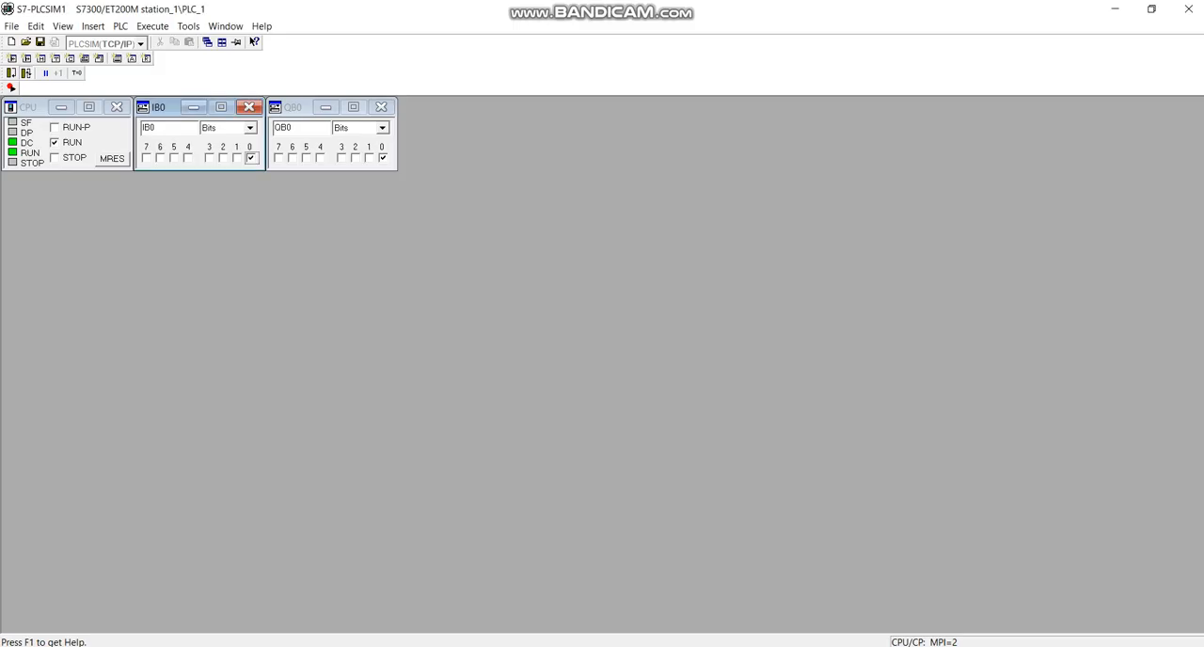
{"action": "left_click", "coordinate": [236, 158]}
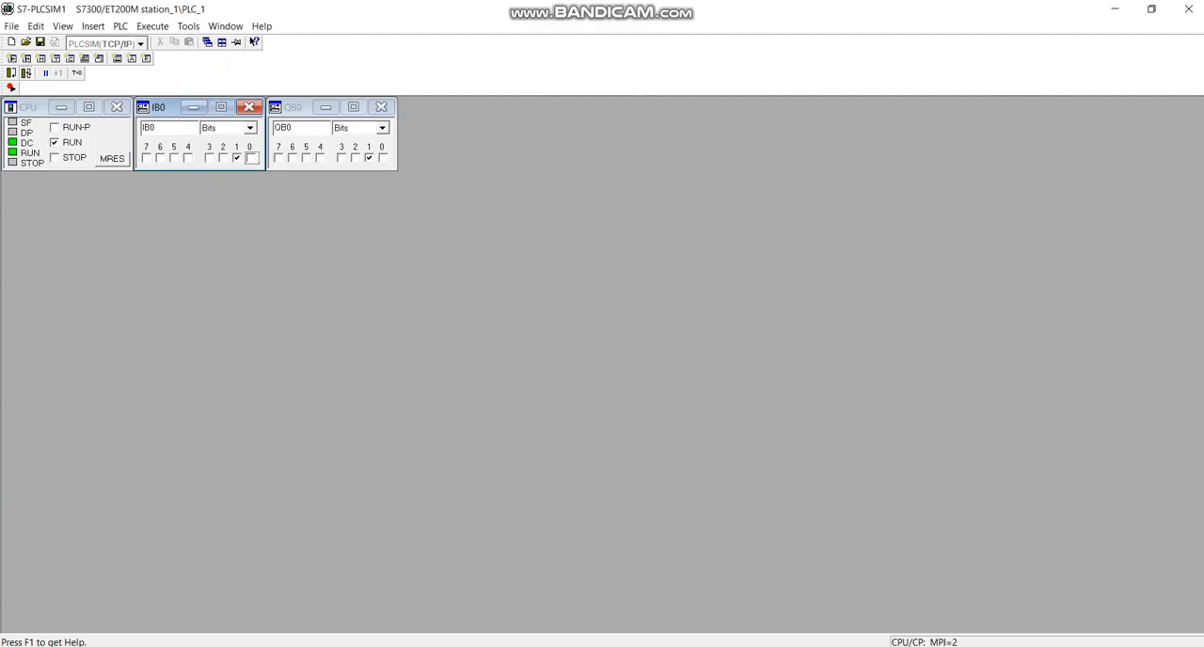
{"action": "left_click", "coordinate": [236, 157]}
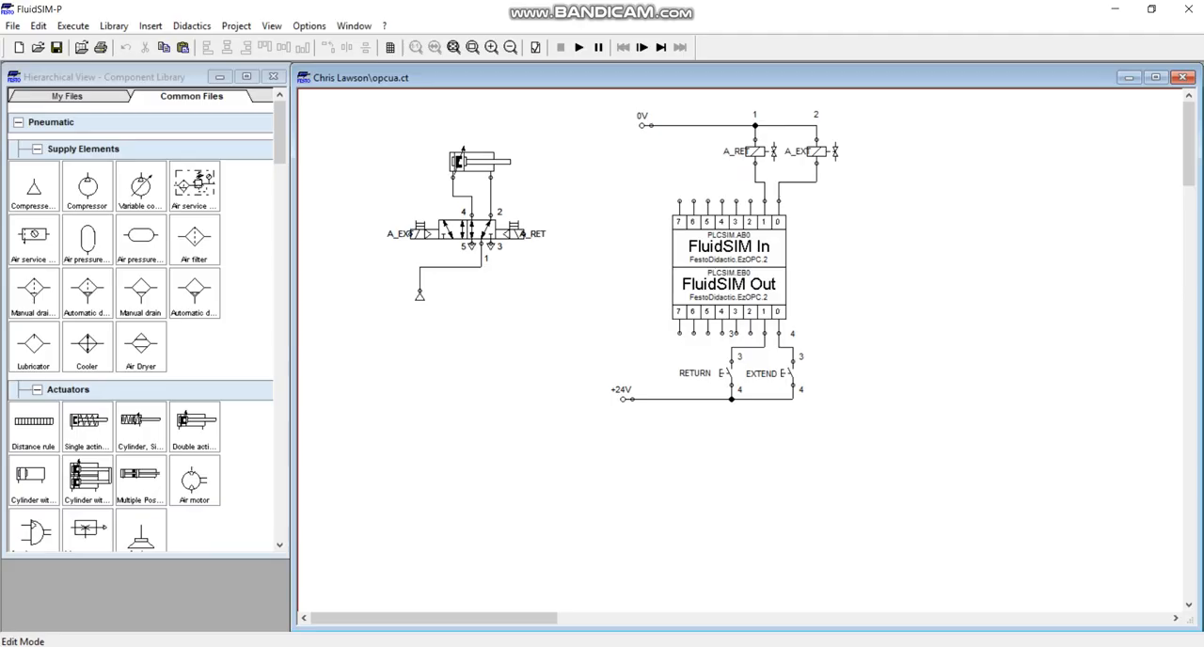
Step: Start the FluidSIM simulation and watch the cylinder exchange I/O with S7-PLCSIM
{"action": "left_click", "coordinate": [579, 47]}
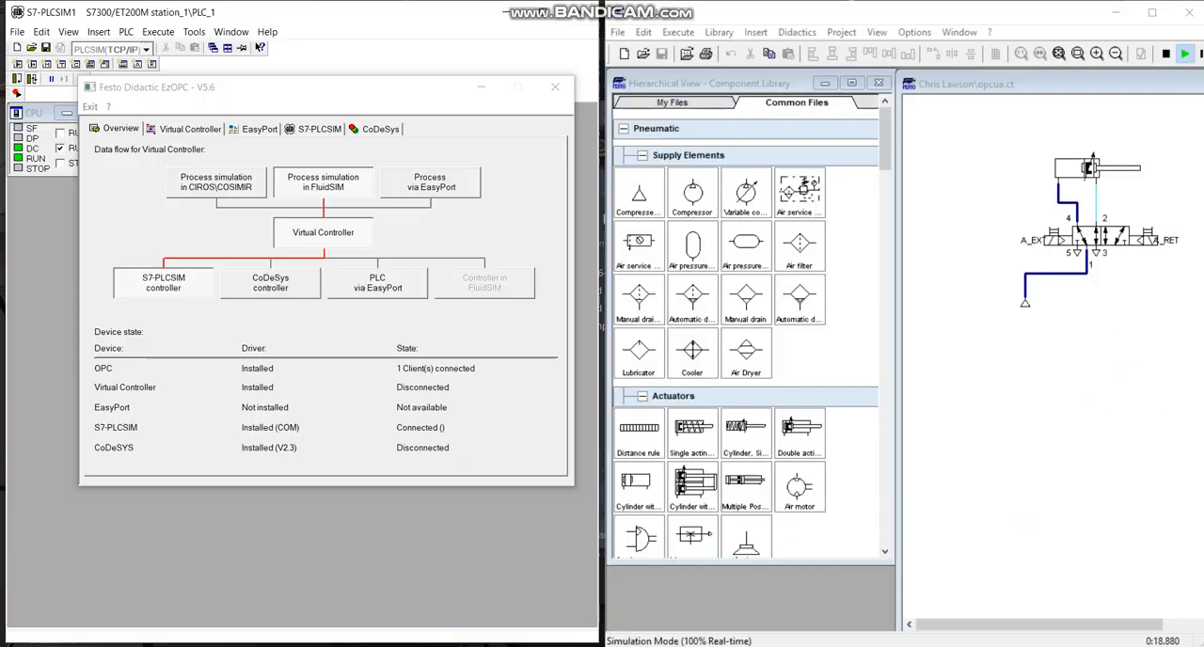
{"action": "left_click", "coordinate": [555, 86]}
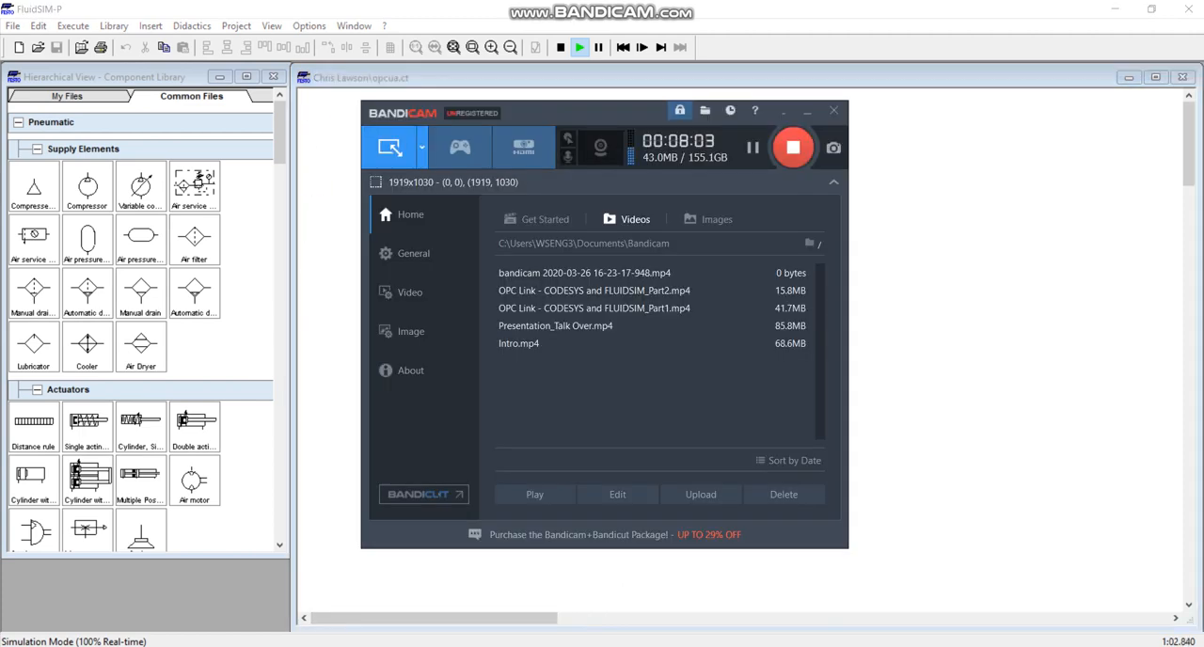
Step: Show EzOPC's S7-PLCSIM page with the online EB/AB input and output bits
{"action": "left_click", "coordinate": [832, 110]}
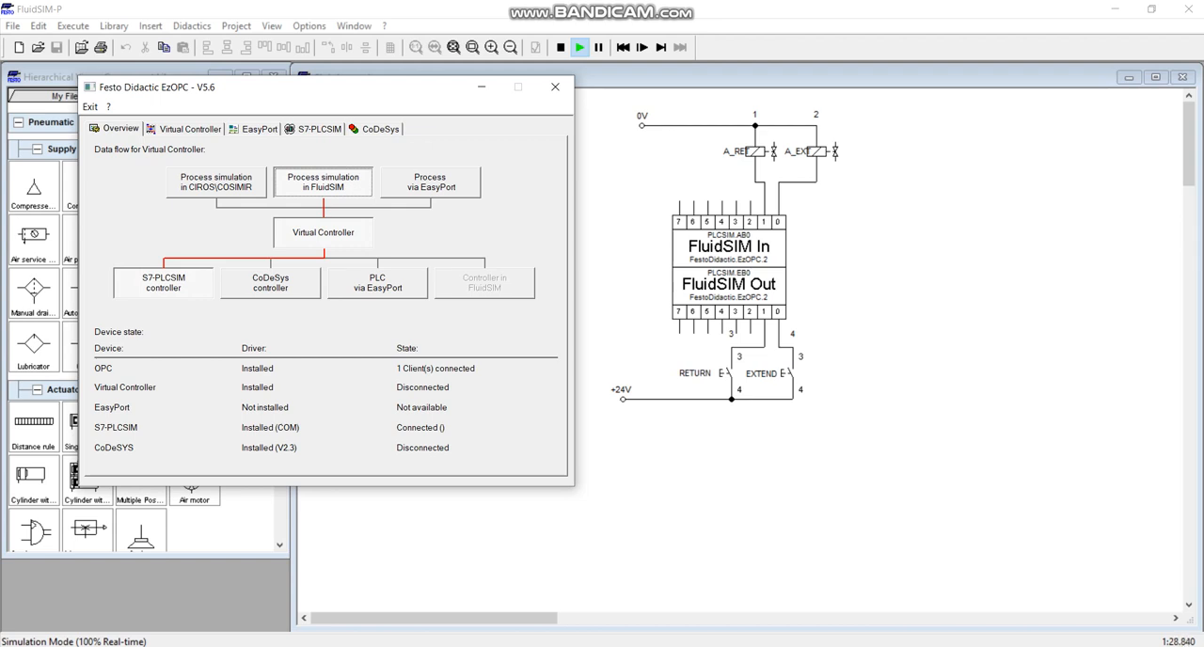
{"action": "left_click", "coordinate": [318, 129]}
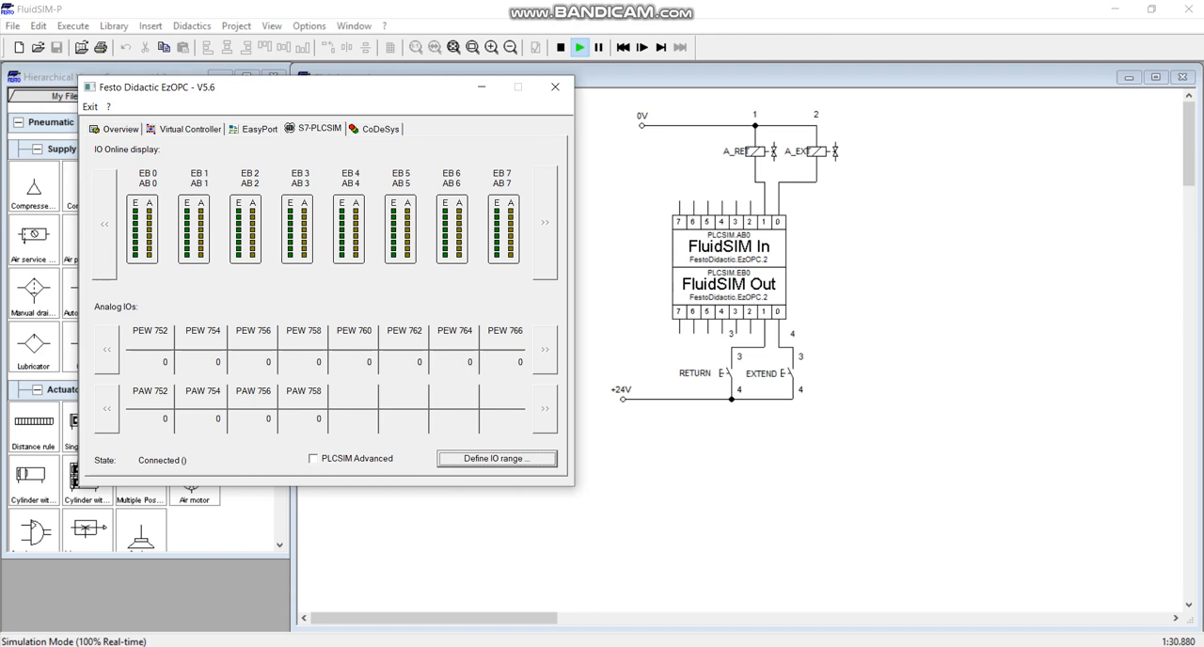